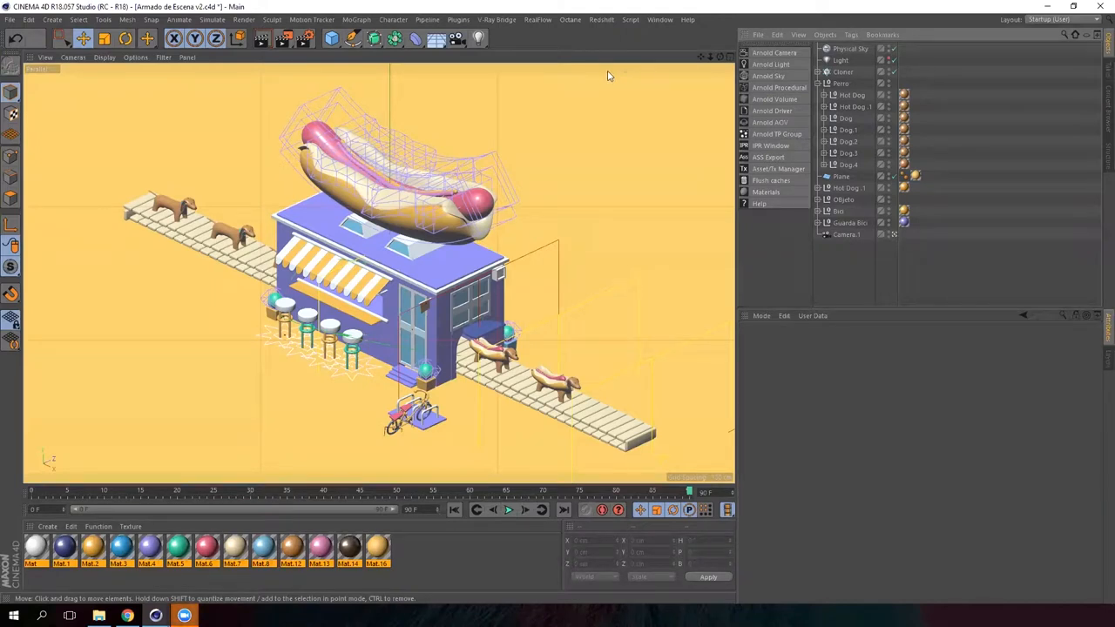
{"action": "mouse_move", "coordinate": [648, 460]}
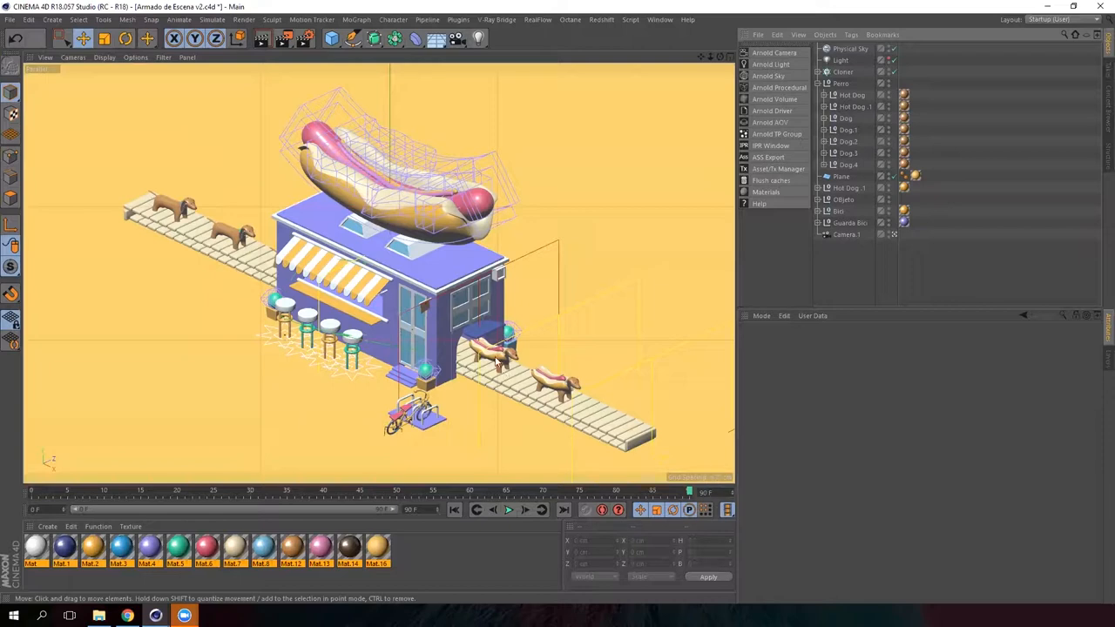
{"action": "mouse_move", "coordinate": [471, 411]}
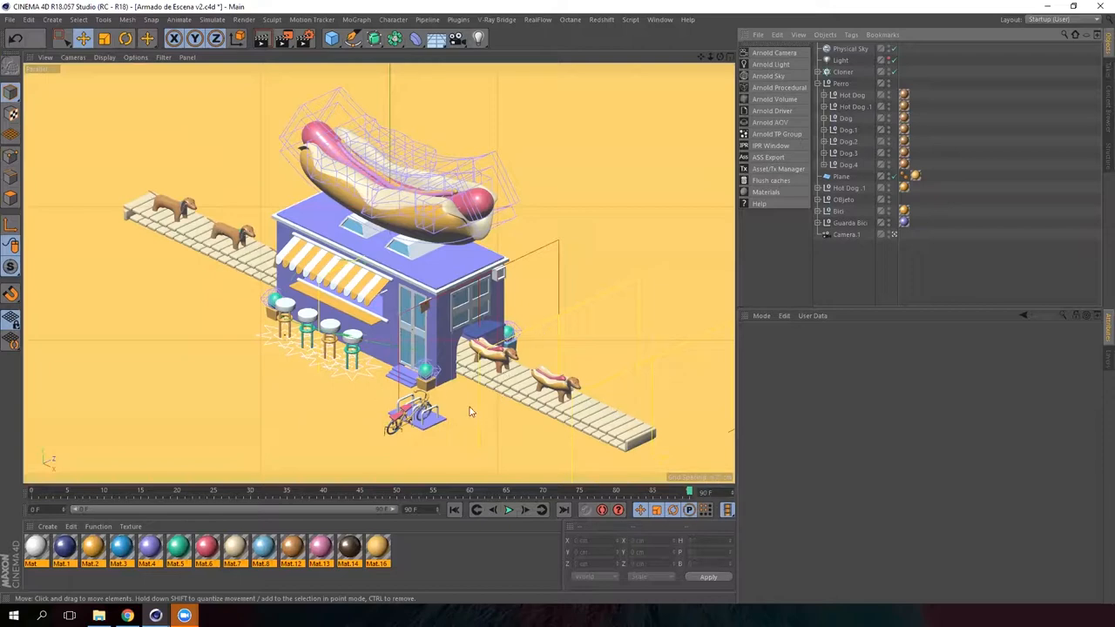
{"action": "mouse_move", "coordinate": [491, 119]}
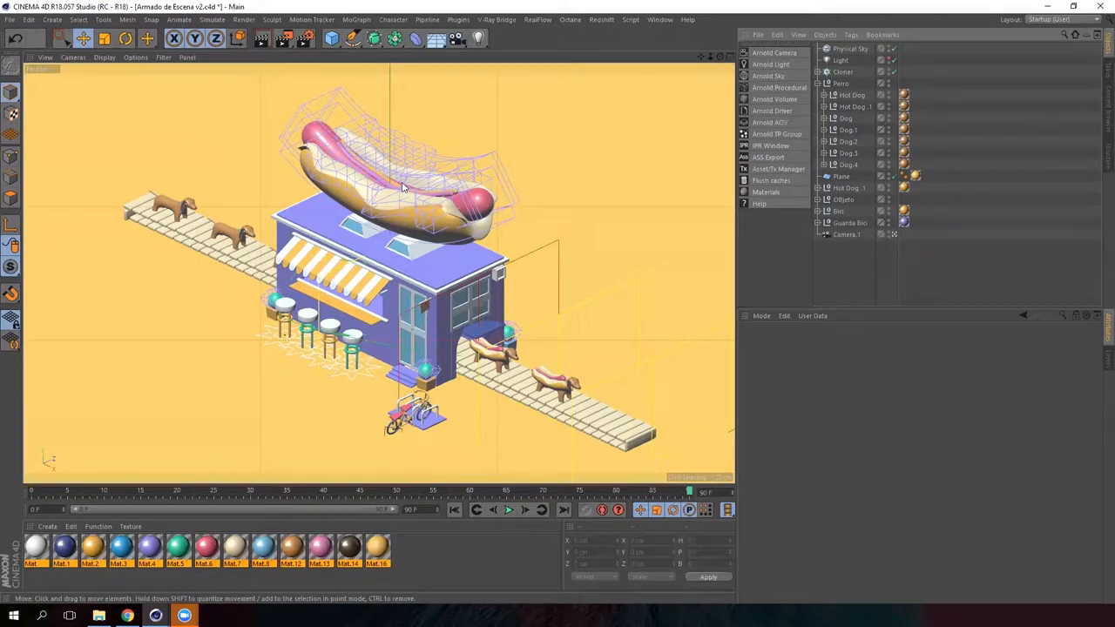
Select the Hot Dog group in the Object Manager to preview its animation.
{"action": "left_click", "coordinate": [840, 83]}
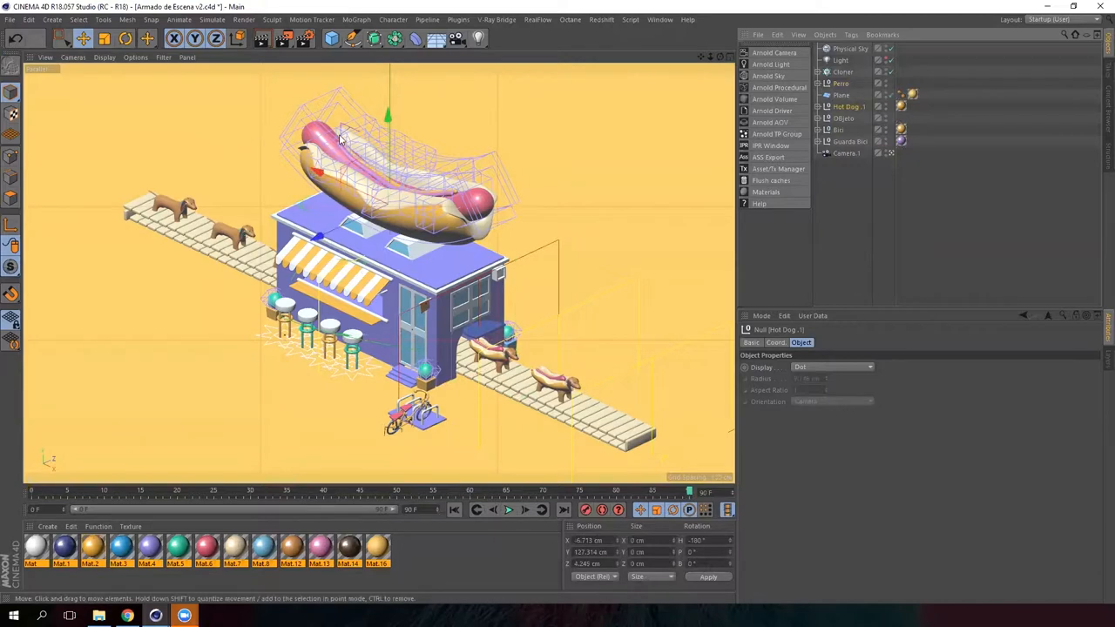
{"action": "mouse_move", "coordinate": [387, 196]}
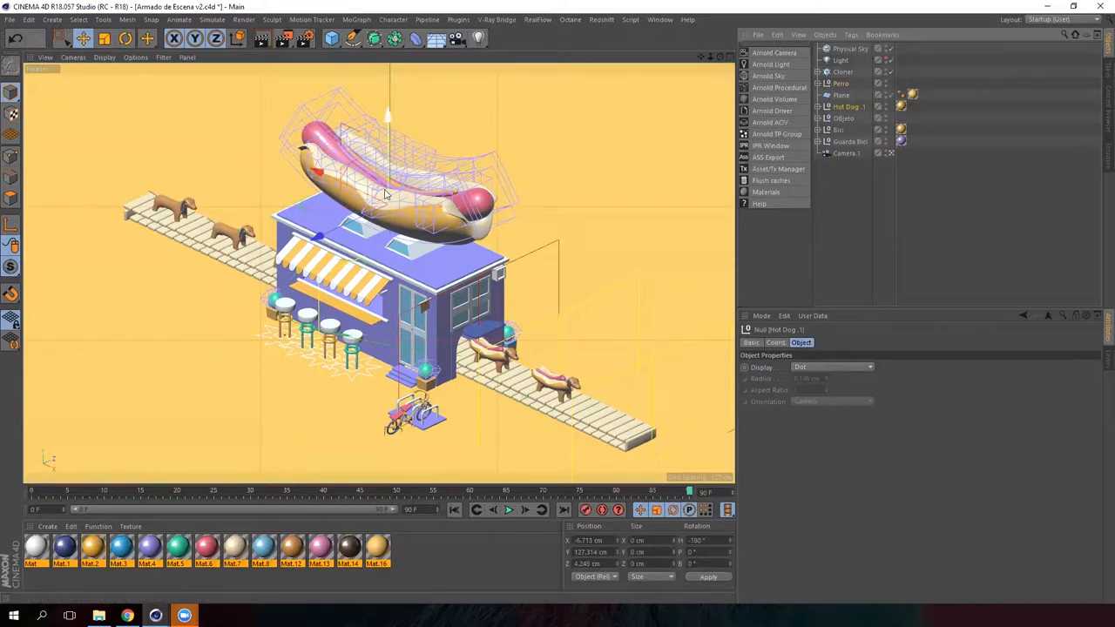
{"action": "left_click", "coordinate": [13, 94]}
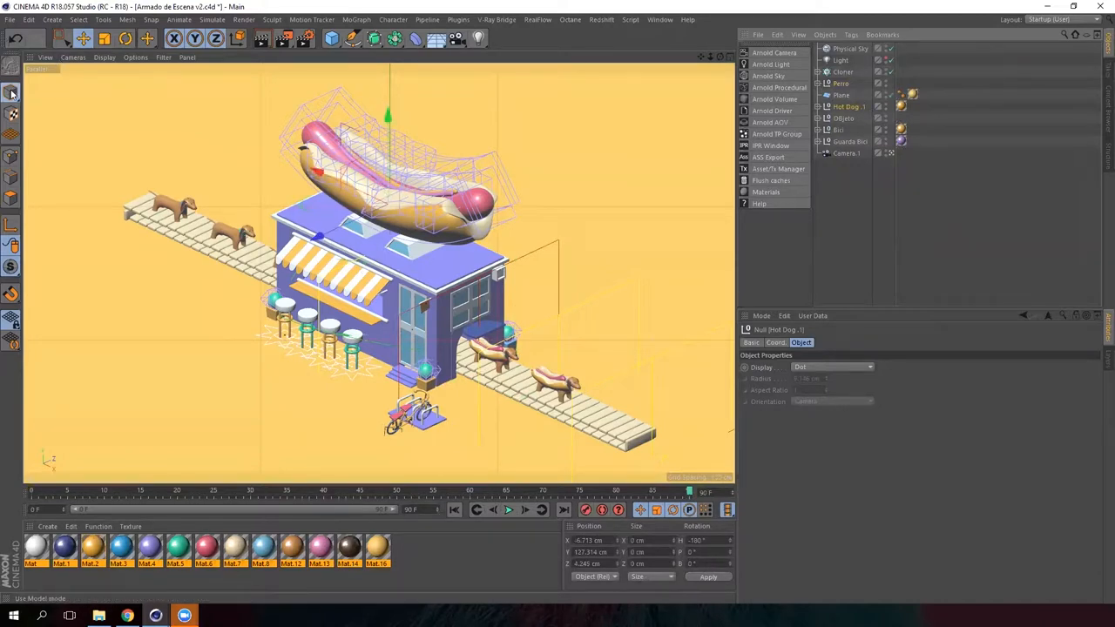
{"action": "left_click", "coordinate": [12, 90]}
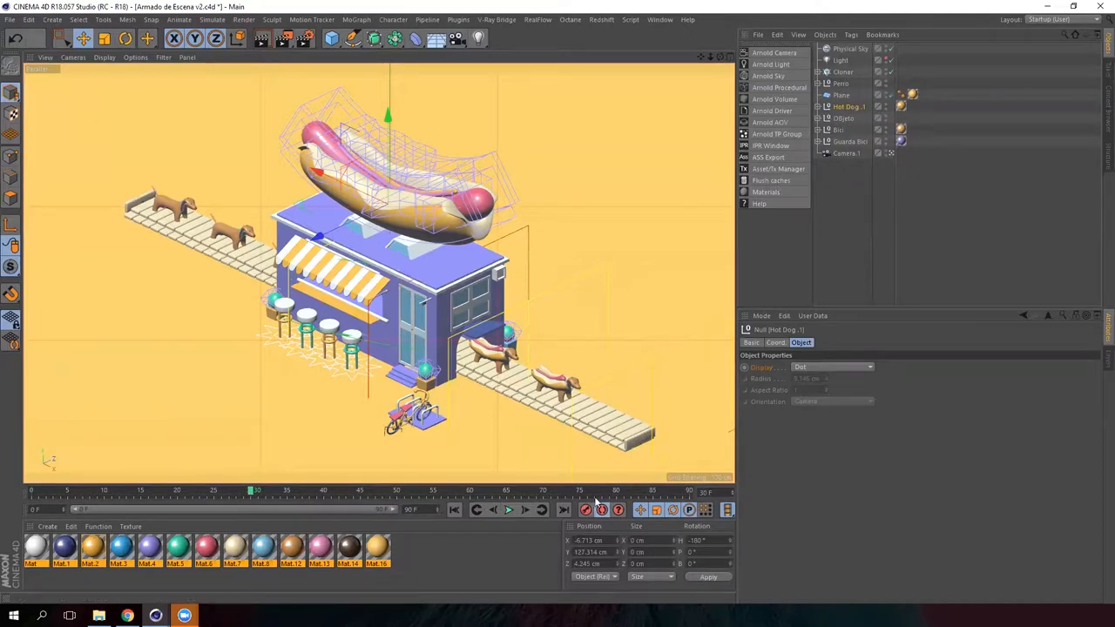
Scrub from an early scattered frame back to the frame with the stand assembled.
{"action": "left_click_drag", "start_coordinate": [254, 491], "coordinate": [209, 492]}
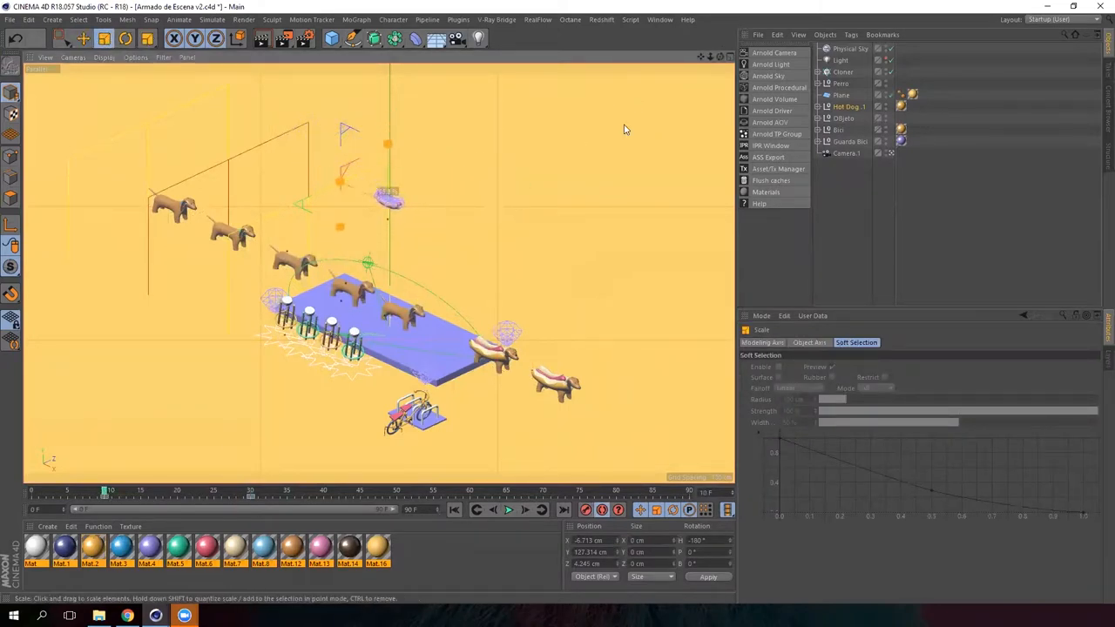
{"action": "left_click", "coordinate": [845, 106]}
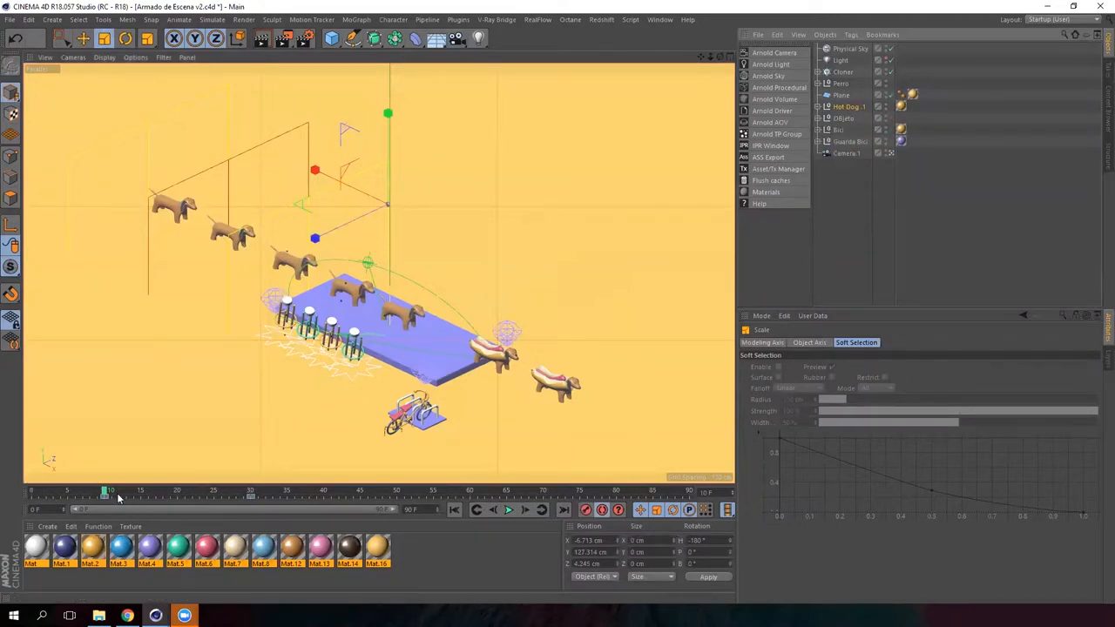
{"action": "left_click_drag", "start_coordinate": [111, 491], "coordinate": [247, 491]}
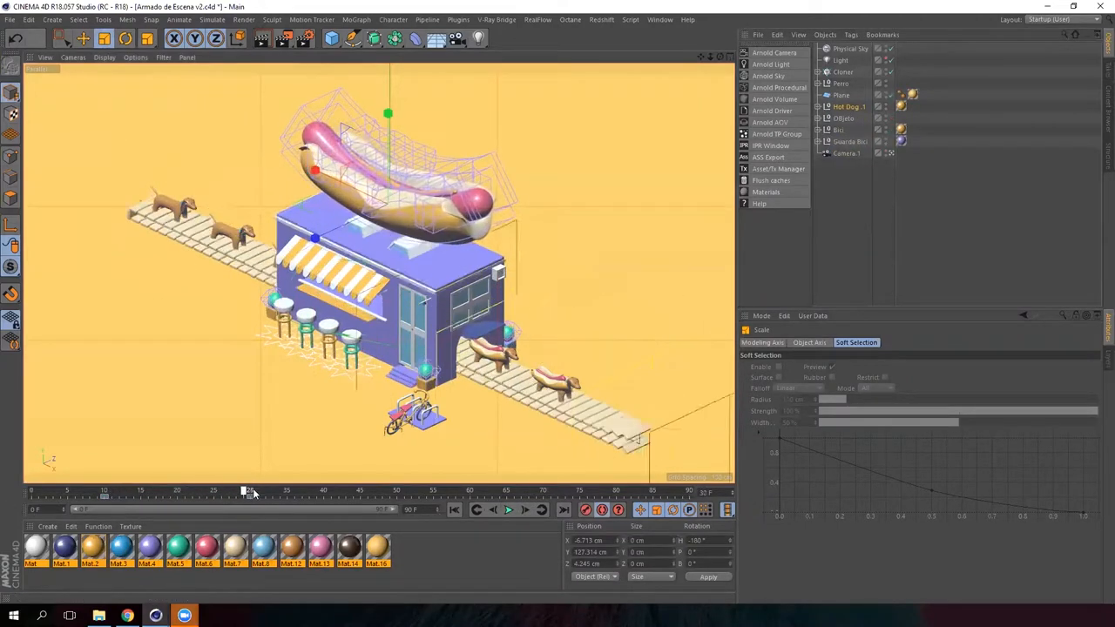
Scrub from an early scattered frame to the assembled stand, then select the cloner object.
{"action": "left_click_drag", "start_coordinate": [248, 491], "coordinate": [270, 492]}
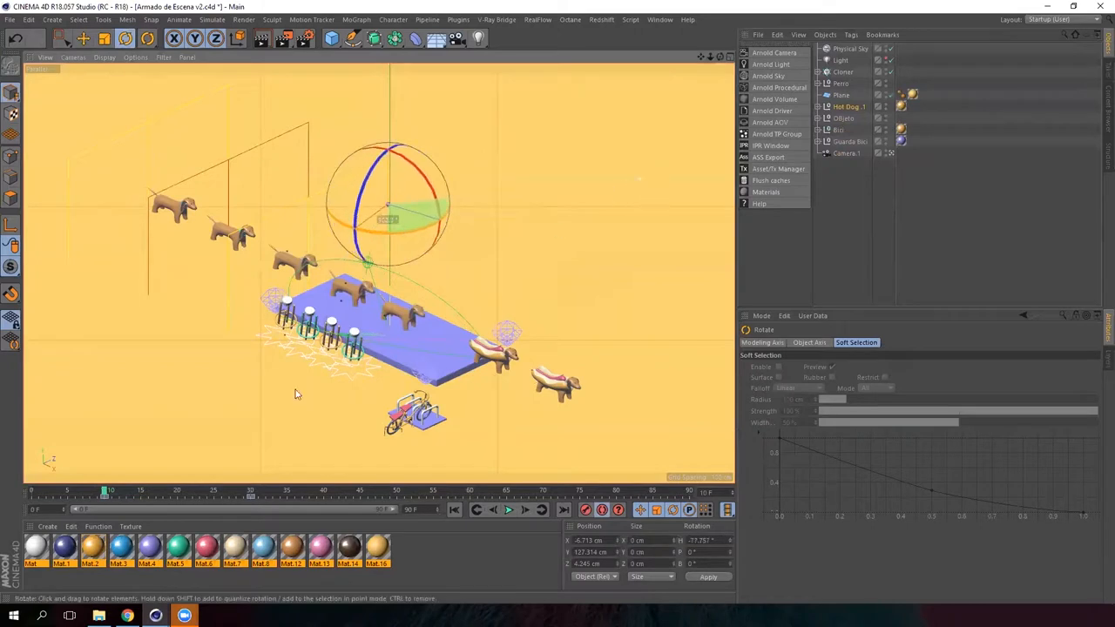
{"action": "left_click_drag", "start_coordinate": [108, 492], "coordinate": [201, 492]}
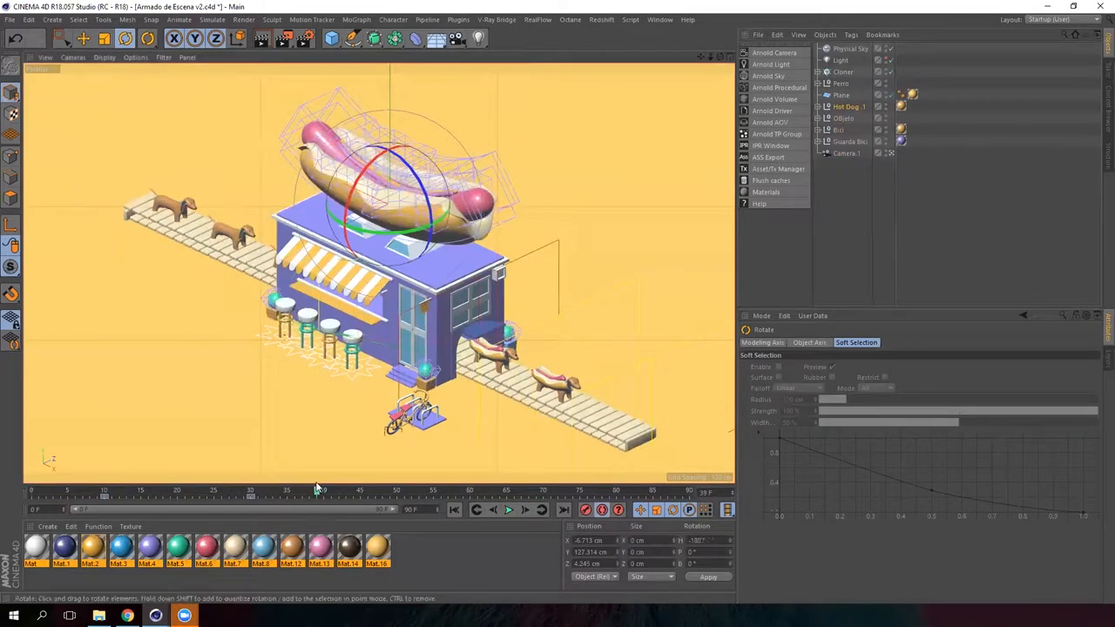
{"action": "left_click", "coordinate": [601, 508]}
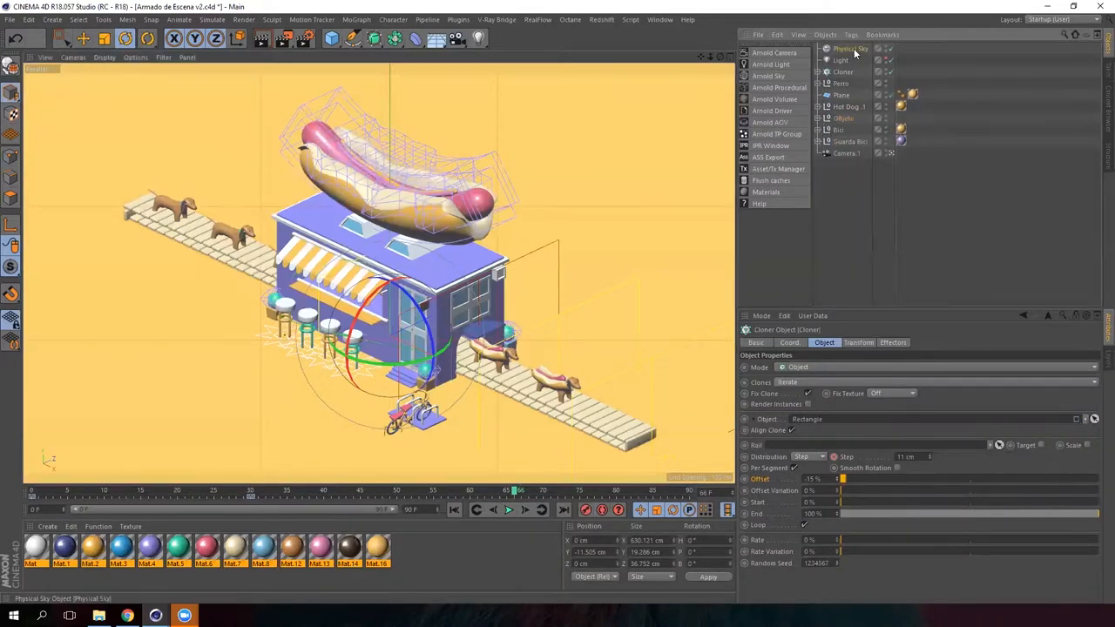
Check the scene light's settings, then show the cloner's object properties.
{"action": "left_click", "coordinate": [840, 59]}
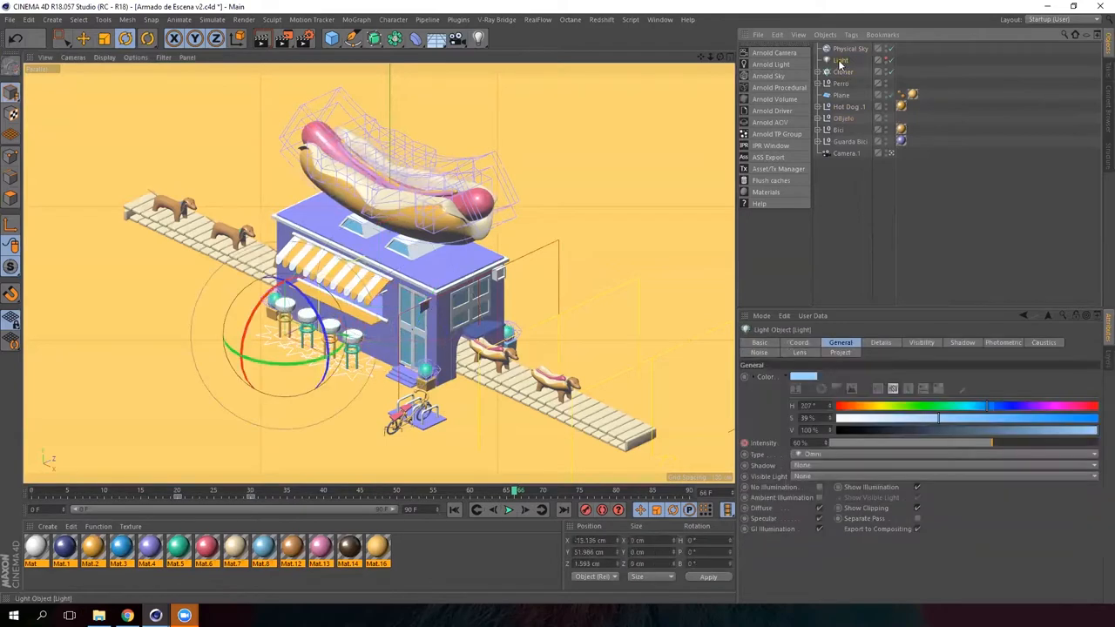
{"action": "left_click", "coordinate": [850, 49]}
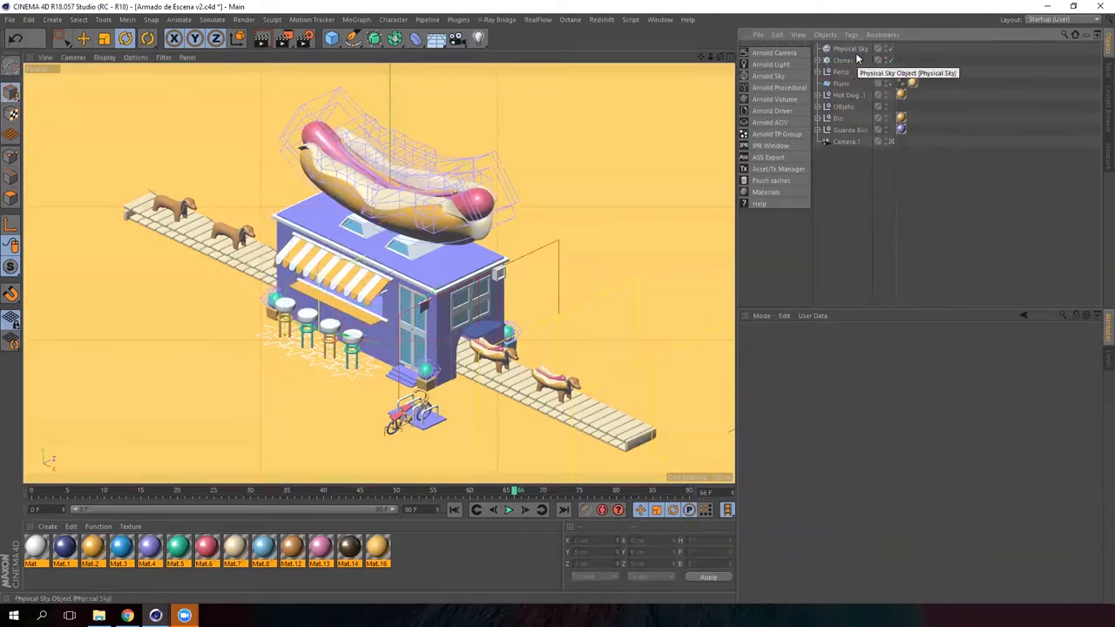
{"action": "left_click", "coordinate": [851, 49]}
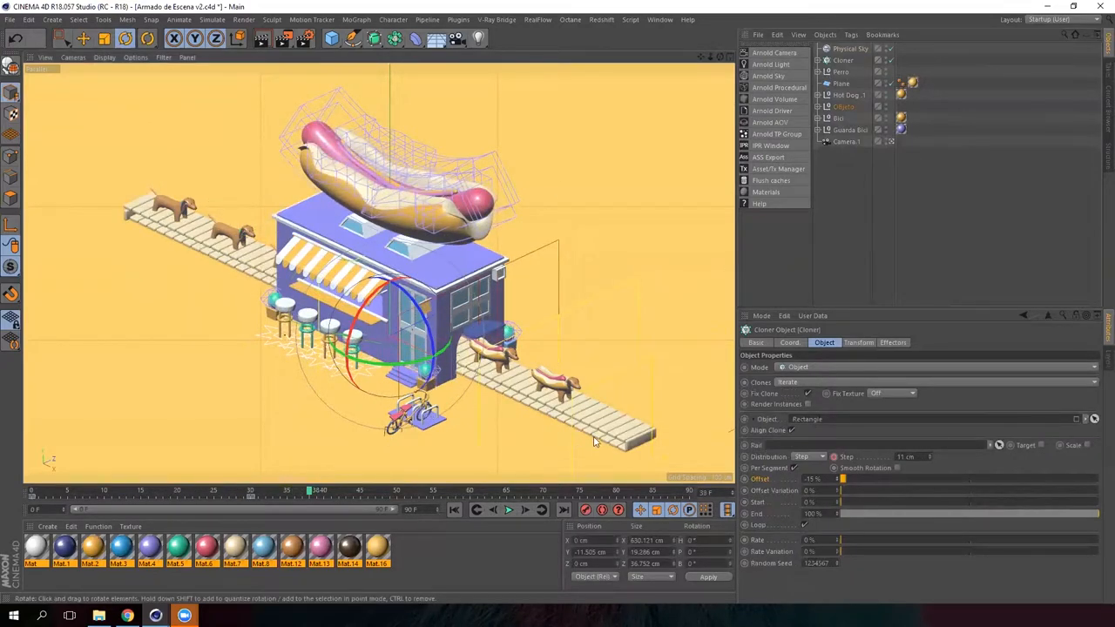
Expand the cloner's children and scrub frames to watch the clone offset change along the path.
{"action": "left_click", "coordinate": [816, 106]}
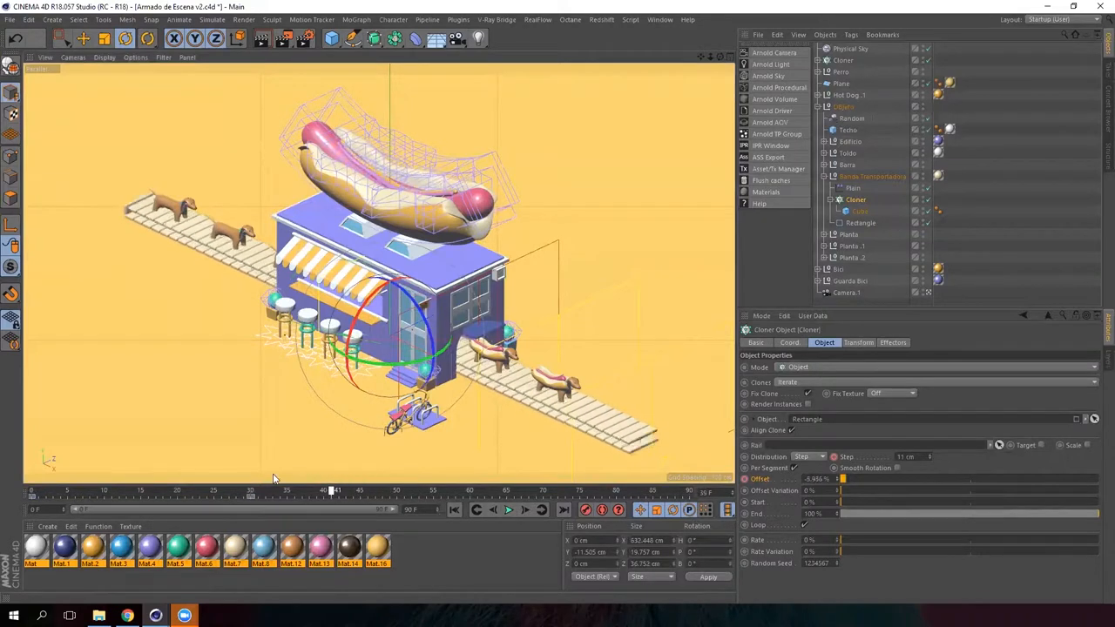
{"action": "left_click_drag", "start_coordinate": [334, 491], "coordinate": [618, 492]}
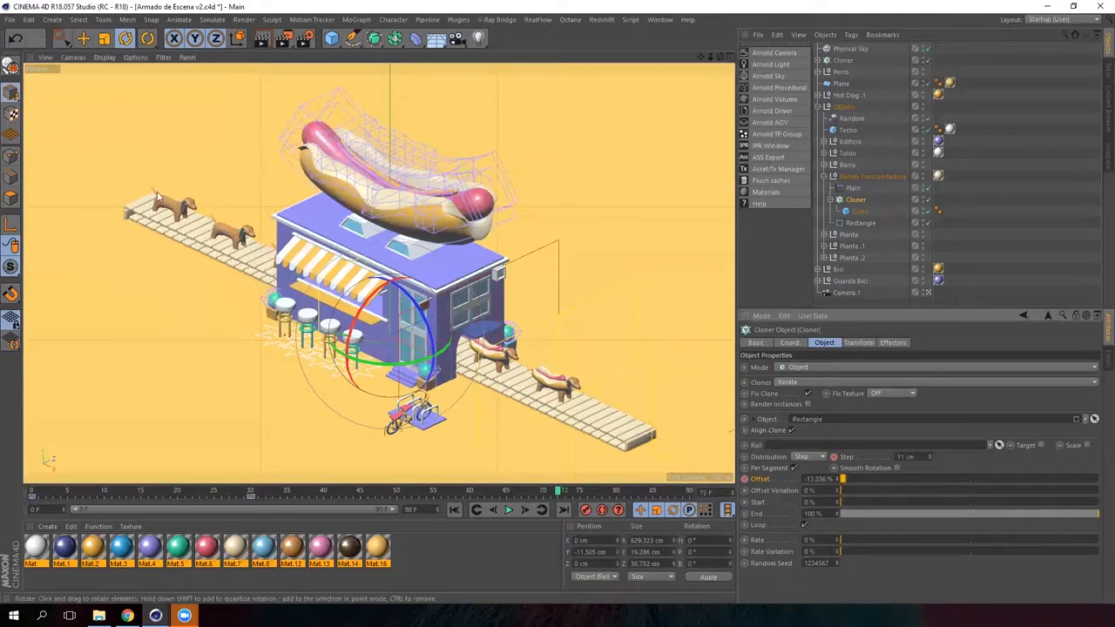
{"action": "left_click_drag", "start_coordinate": [561, 492], "coordinate": [268, 491]}
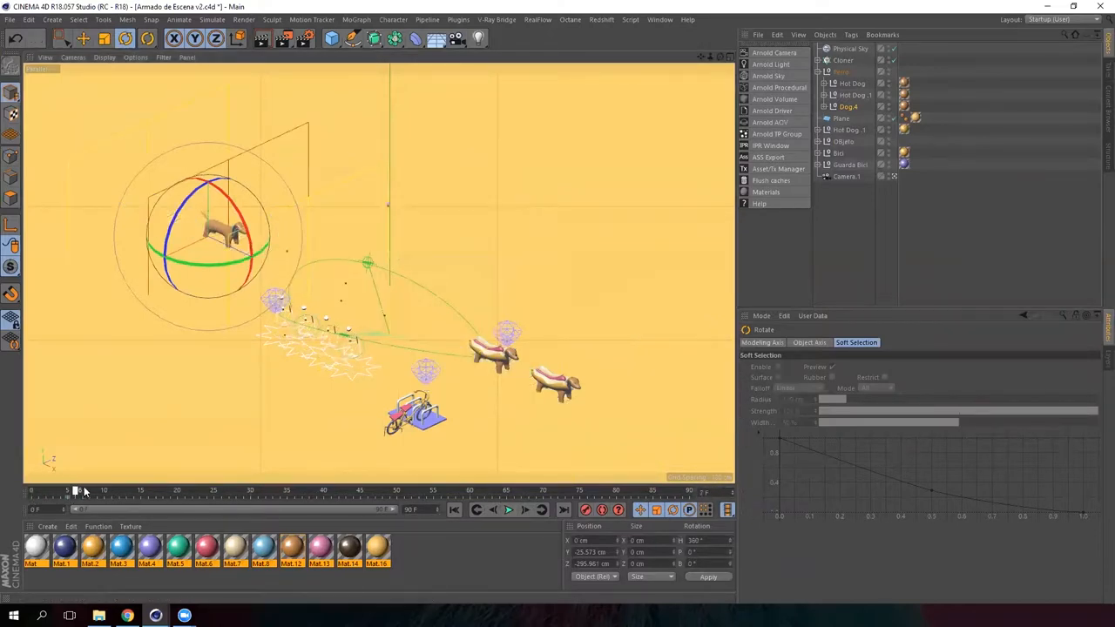
Scrub through the opening frames as the dog and stand body arrive, with the Dog null selected.
{"action": "left_click_drag", "start_coordinate": [76, 491], "coordinate": [194, 491]}
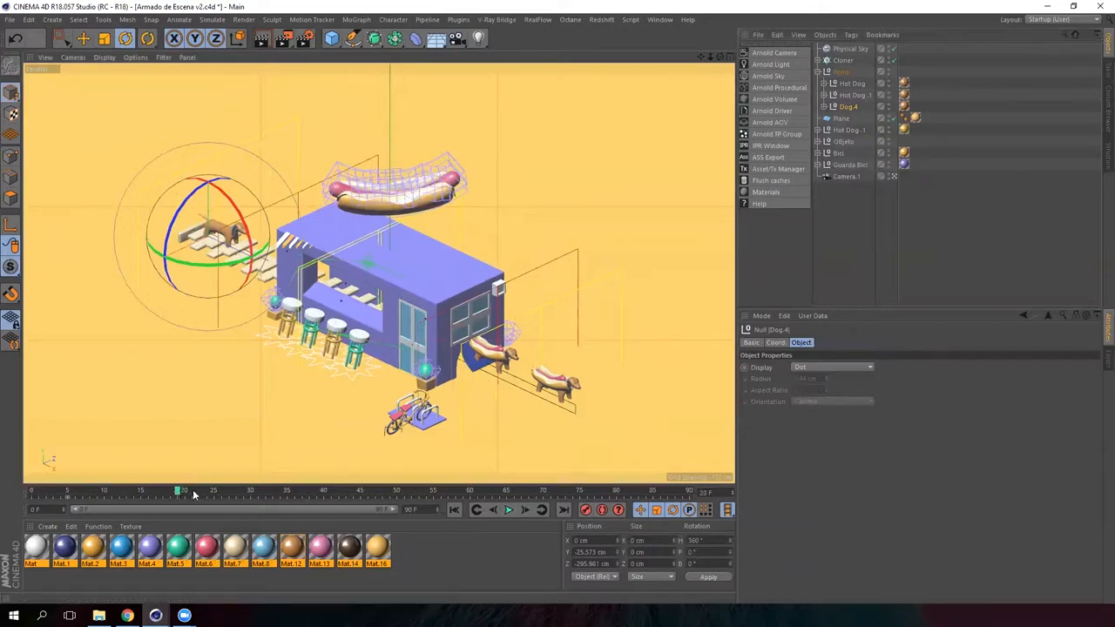
{"action": "left_click_drag", "start_coordinate": [178, 492], "coordinate": [216, 492]}
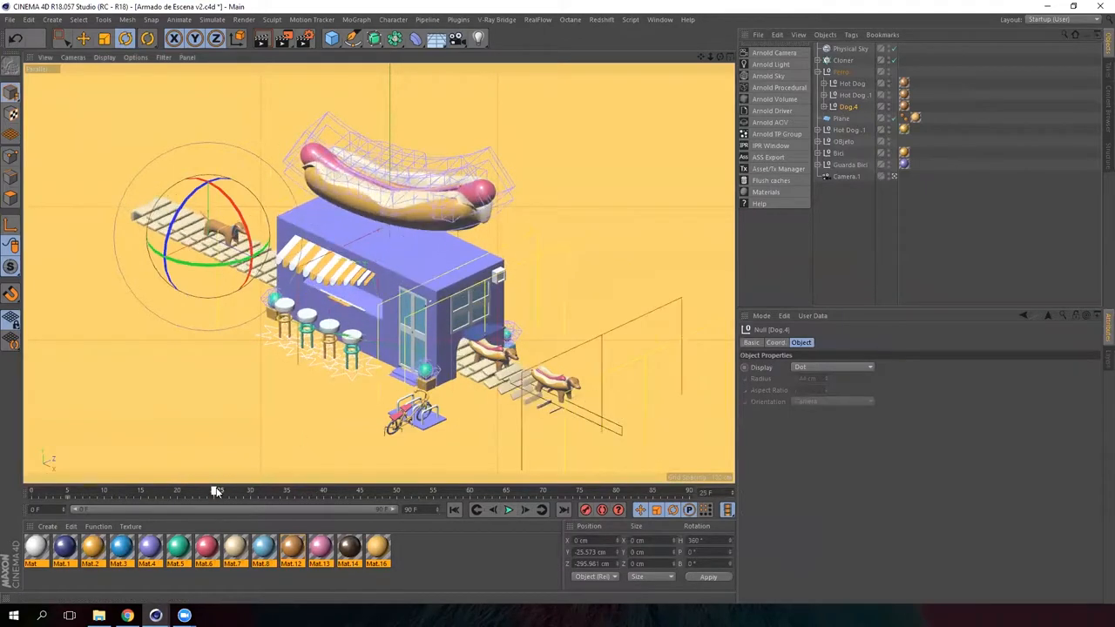
{"action": "left_click", "coordinate": [775, 341]}
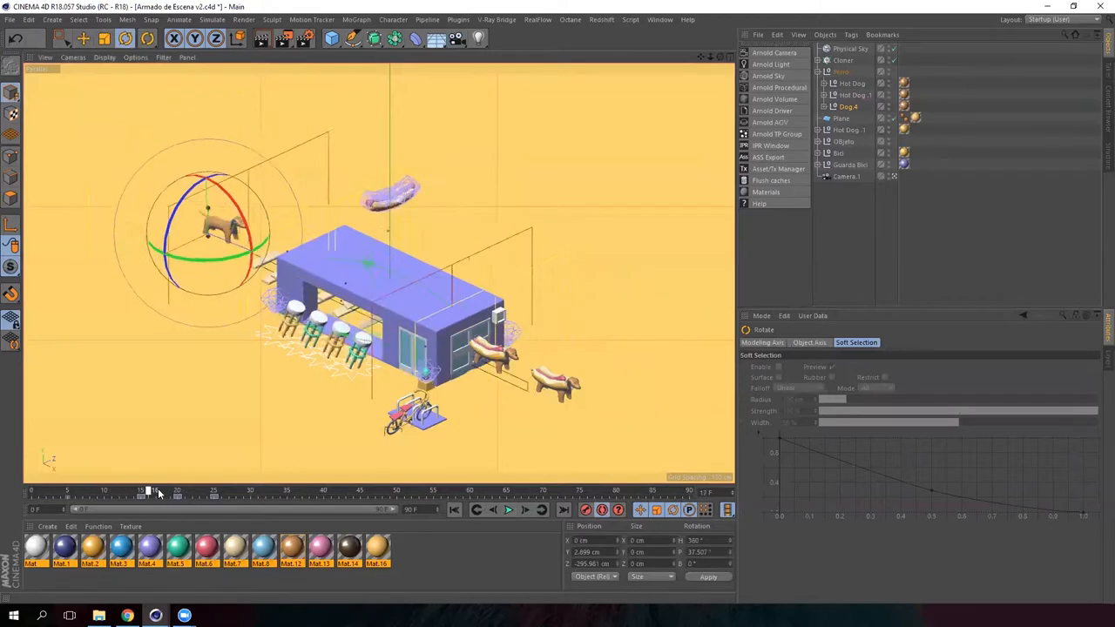
Compare the Dog null's position and rotation values across several frames.
{"action": "left_click_drag", "start_coordinate": [150, 491], "coordinate": [143, 491]}
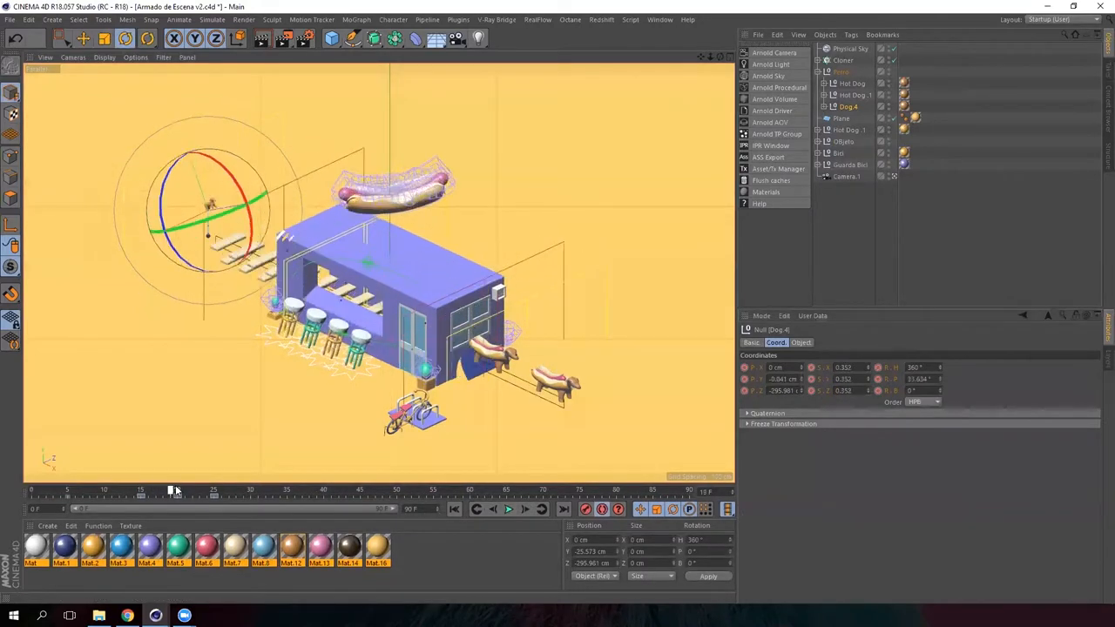
{"action": "left_click_drag", "start_coordinate": [171, 491], "coordinate": [226, 491]}
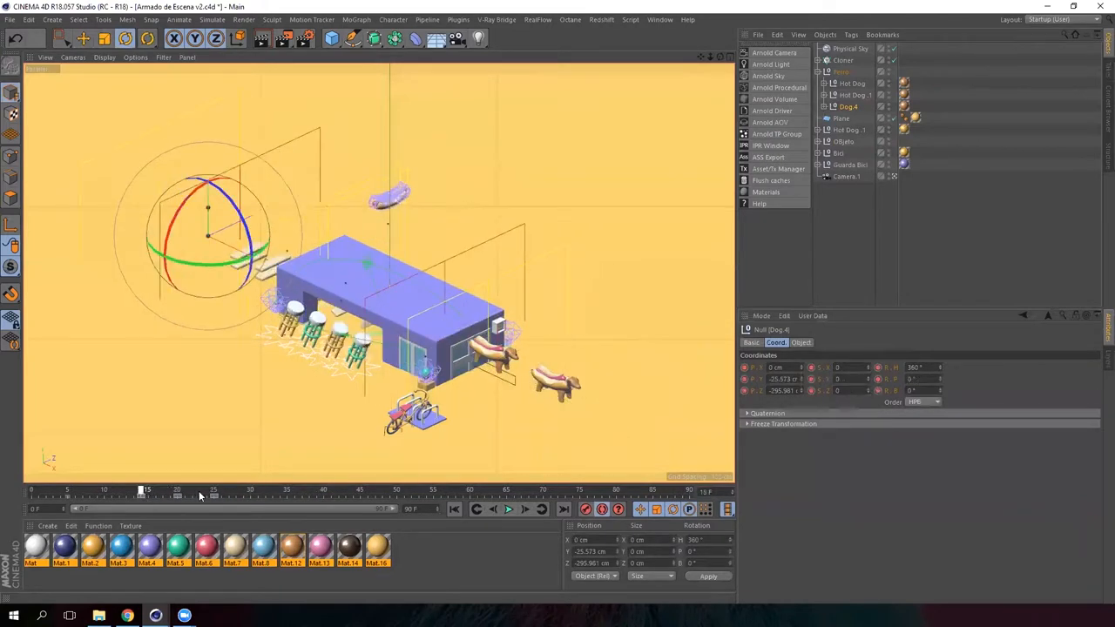
{"action": "left_click_drag", "start_coordinate": [141, 491], "coordinate": [216, 491]}
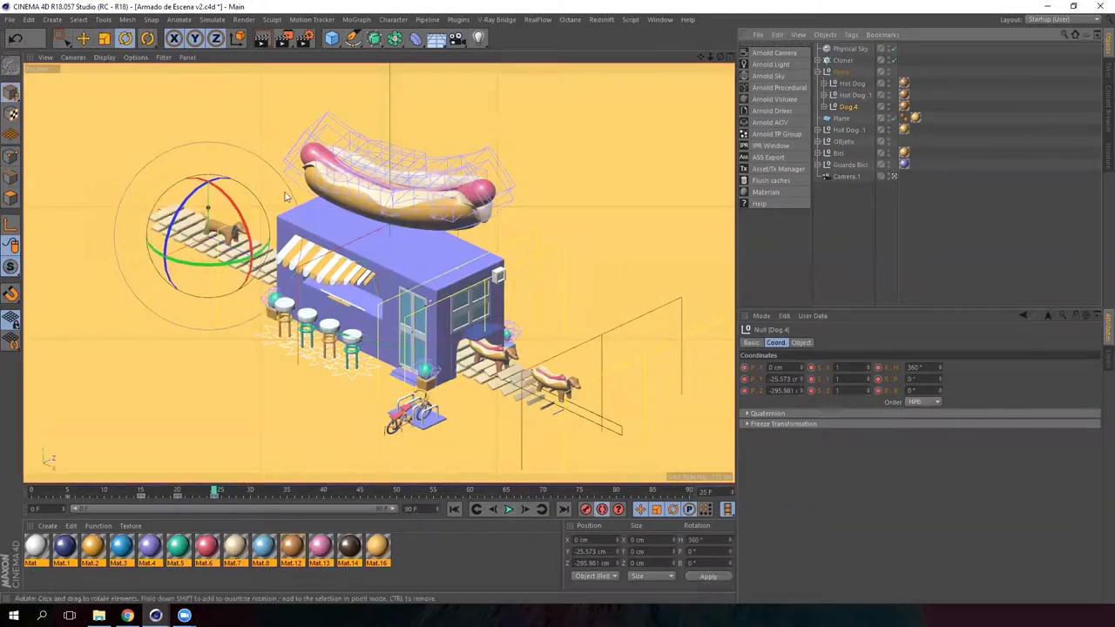
Scrub to the assembled-stand frame and select the Cloner in the Object Manager.
{"action": "left_click_drag", "start_coordinate": [213, 492], "coordinate": [142, 491]}
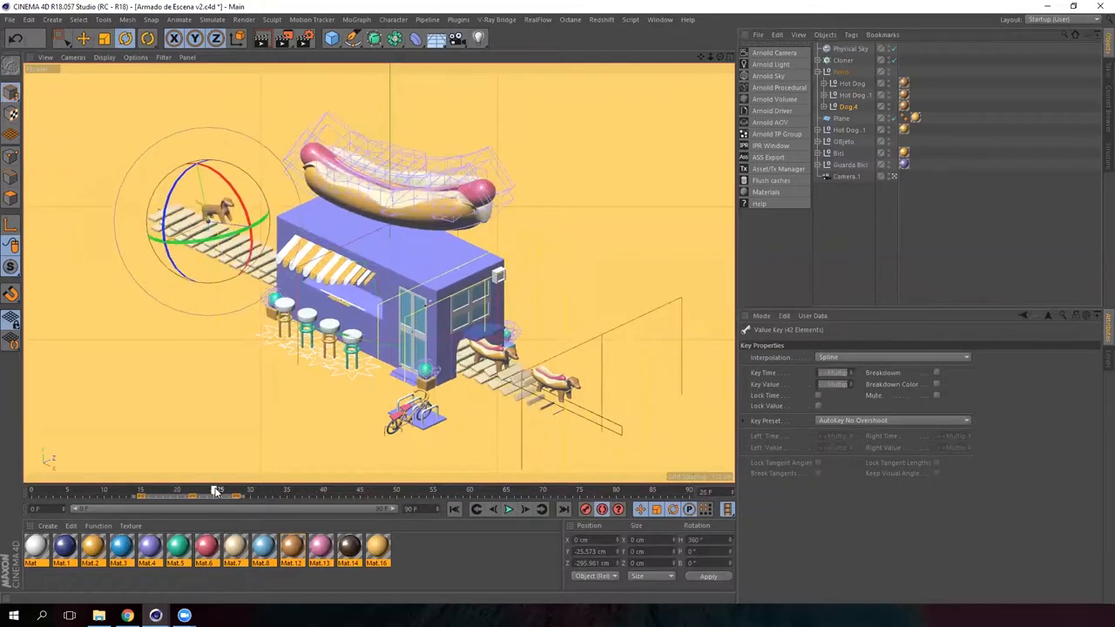
{"action": "left_click_drag", "start_coordinate": [218, 491], "coordinate": [206, 491]}
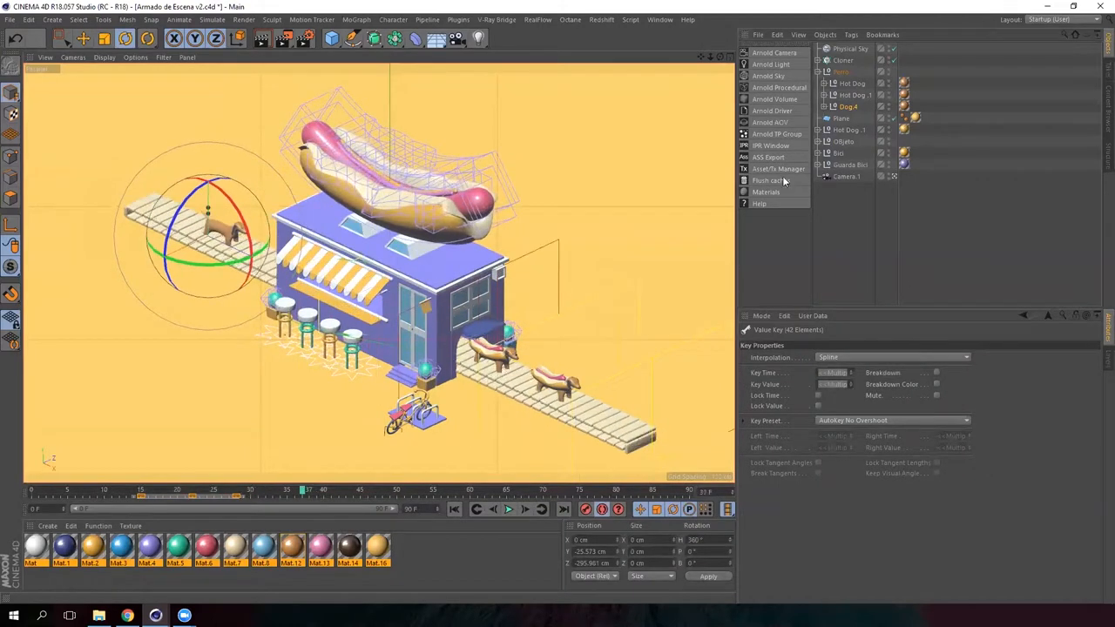
{"action": "left_click", "coordinate": [847, 107]}
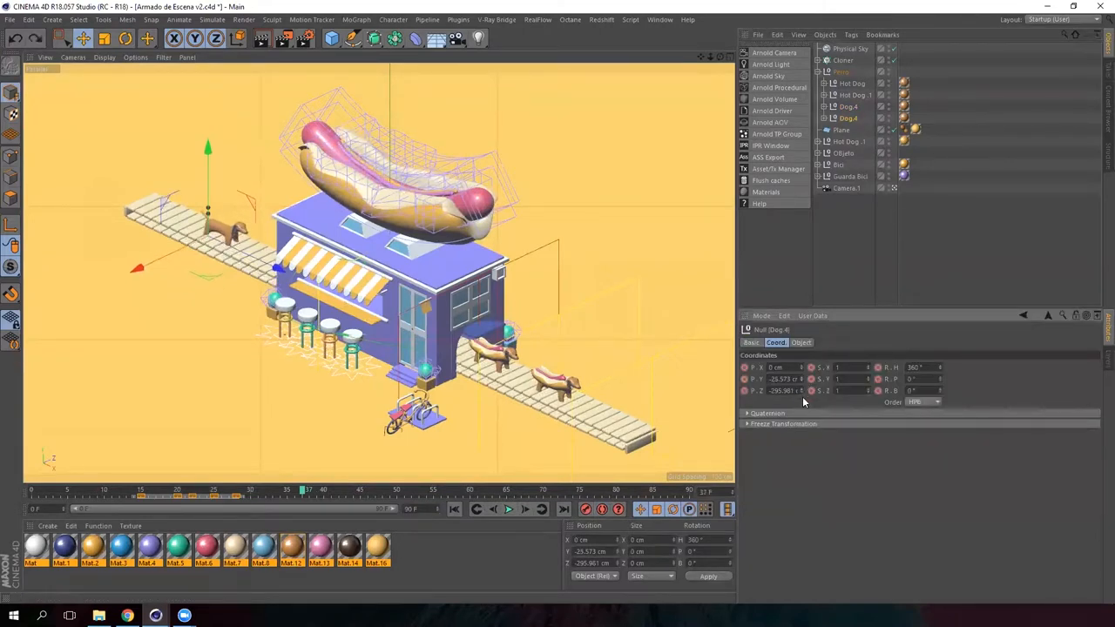
Bring up the Cloner's attribute options and preview the scene at an early frame.
{"action": "right_click", "coordinate": [776, 390]}
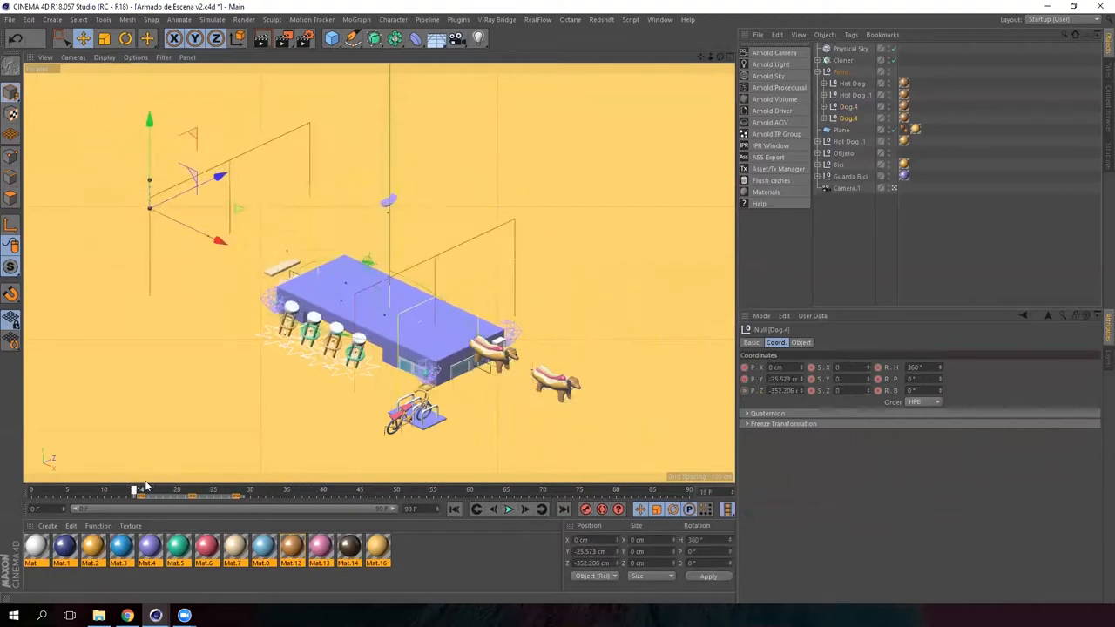
{"action": "left_click_drag", "start_coordinate": [132, 488], "coordinate": [255, 488]}
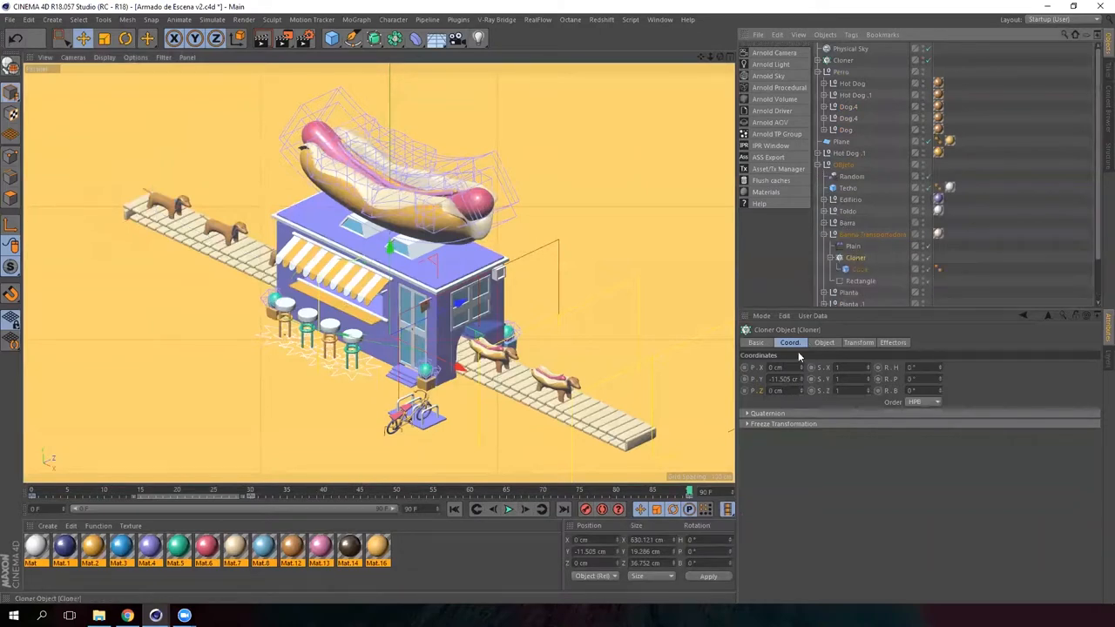
Keyframe the Cloner's Offset along the rectangle path and check the clones at an earlier frame.
{"action": "left_click", "coordinate": [823, 342]}
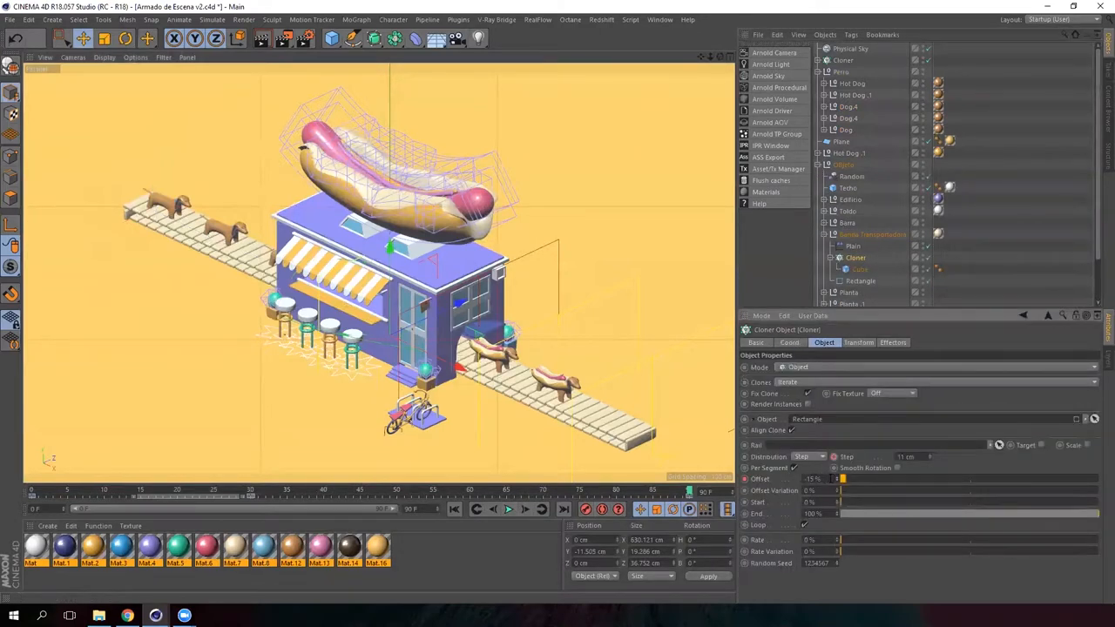
{"action": "left_click", "coordinate": [816, 479]}
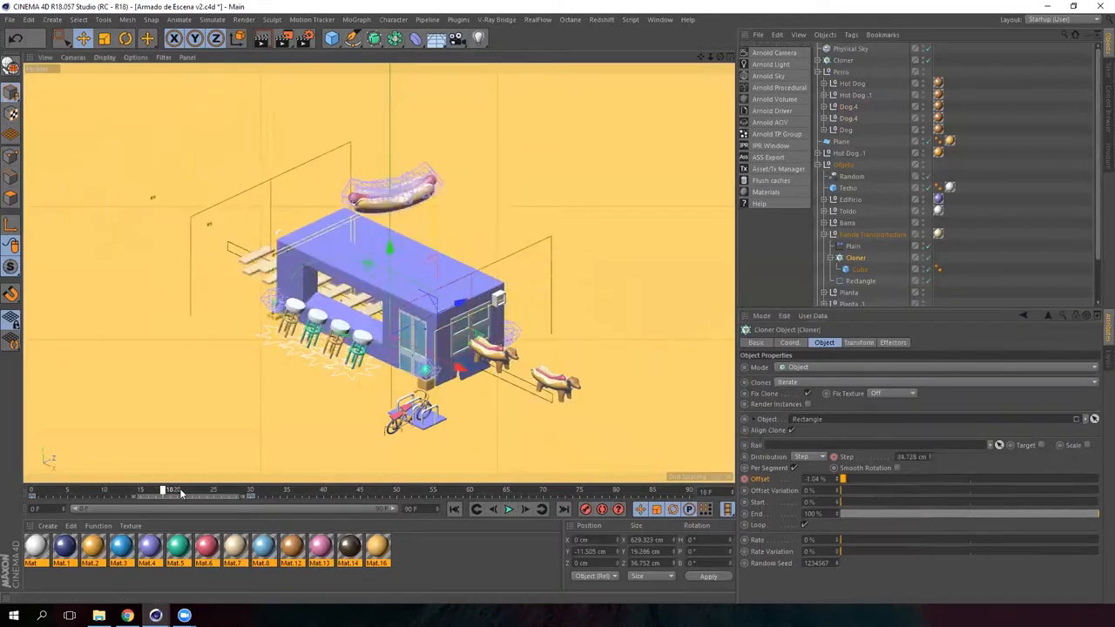
{"action": "left_click_drag", "start_coordinate": [161, 490], "coordinate": [335, 490]}
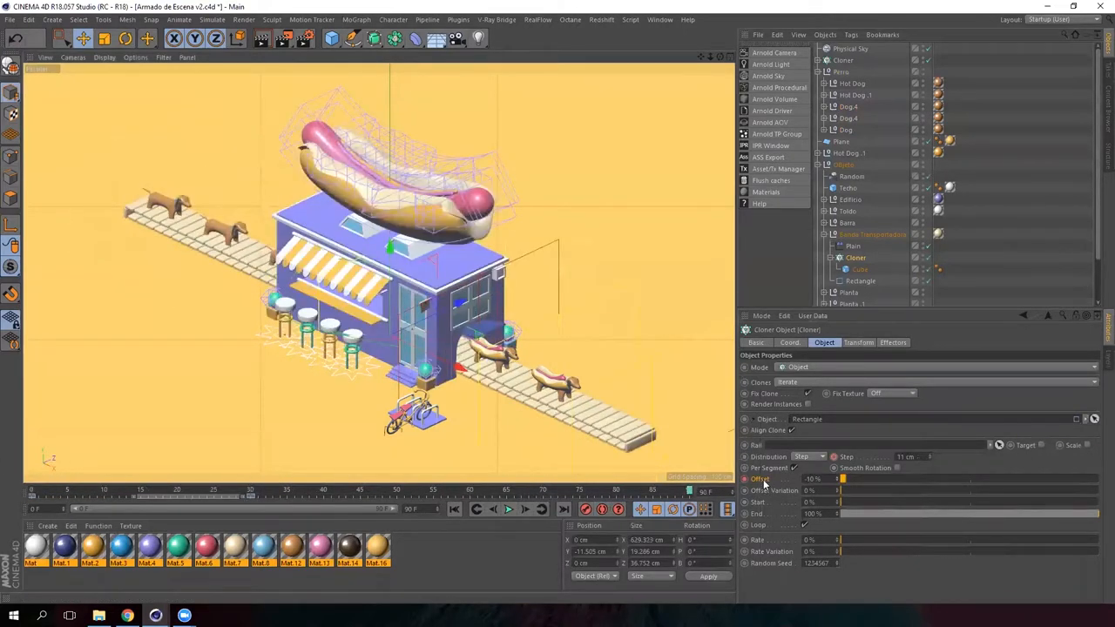
{"action": "right_click", "coordinate": [763, 479]}
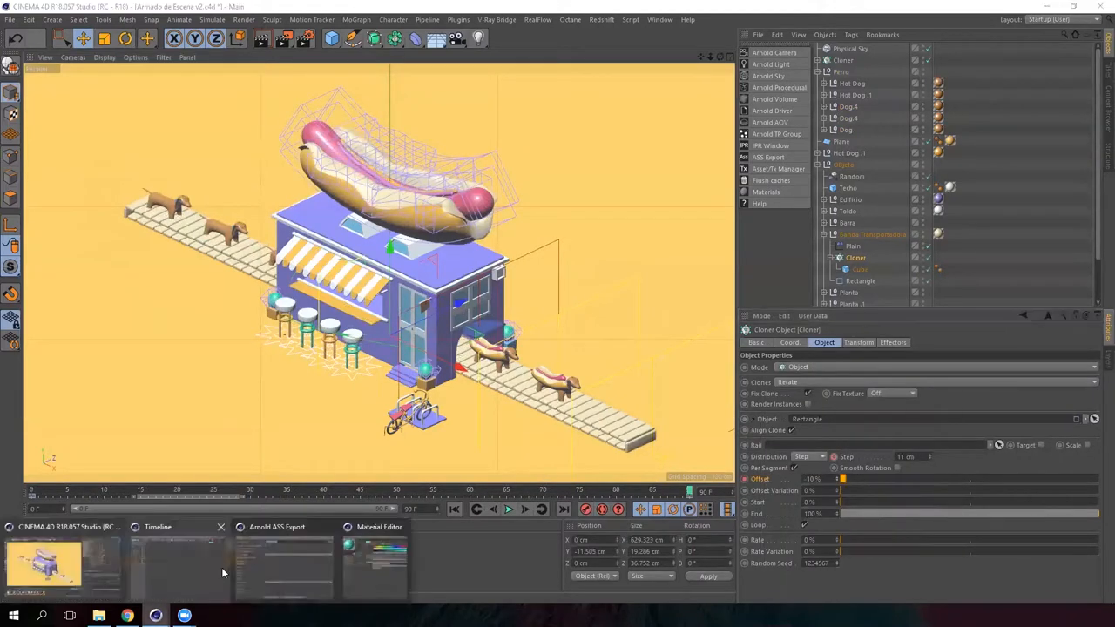
In the Timeline window, set the Offset keyframes to Linear interpolation for constant speed.
{"action": "left_click", "coordinate": [157, 526]}
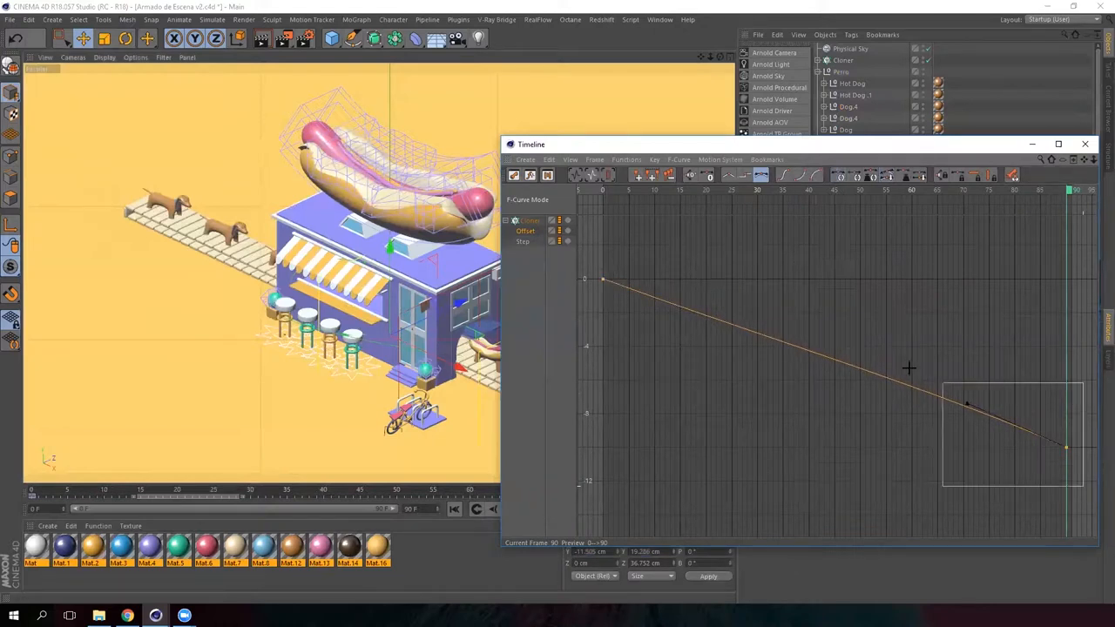
{"action": "left_click", "coordinate": [732, 174]}
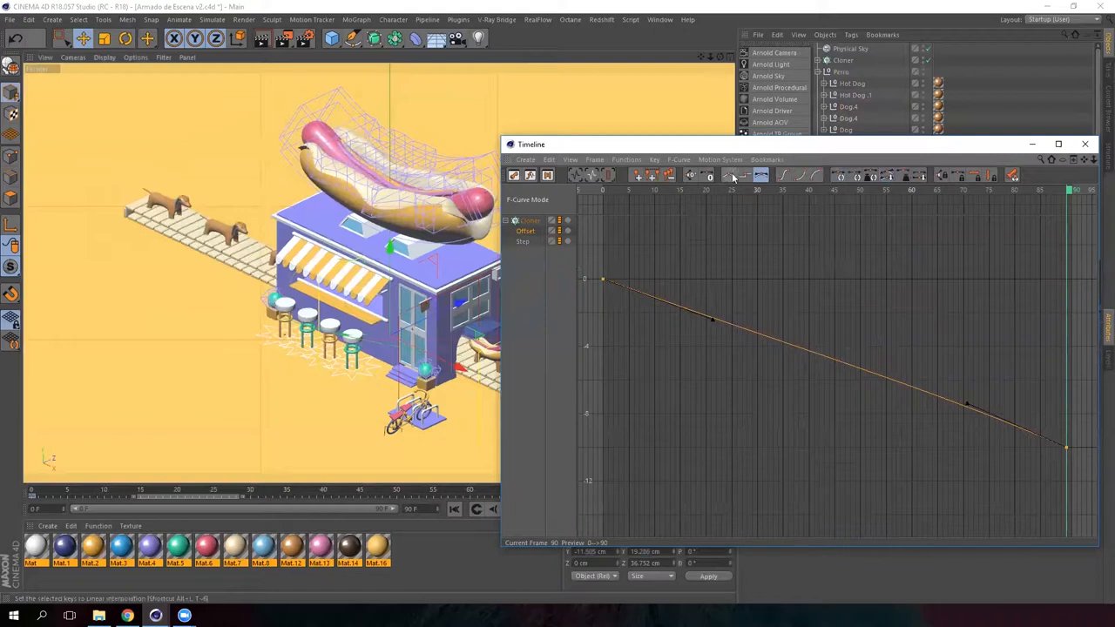
{"action": "left_click", "coordinate": [745, 174]}
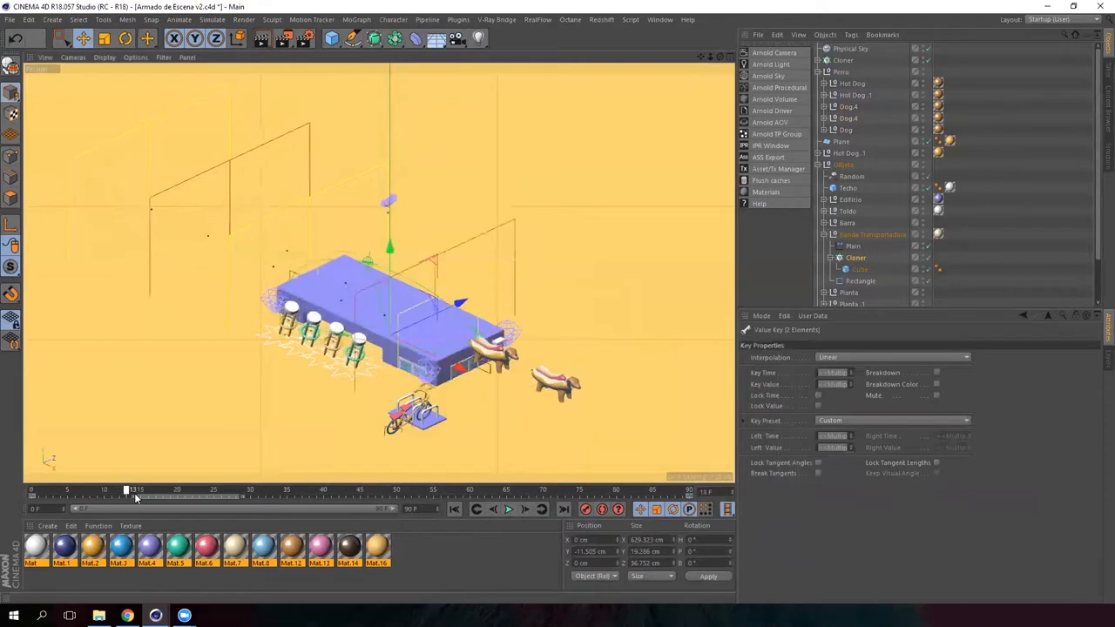
Preview the linear motion, then show the dogs' null position coordinates at a later frame.
{"action": "left_click_drag", "start_coordinate": [126, 491], "coordinate": [307, 491]}
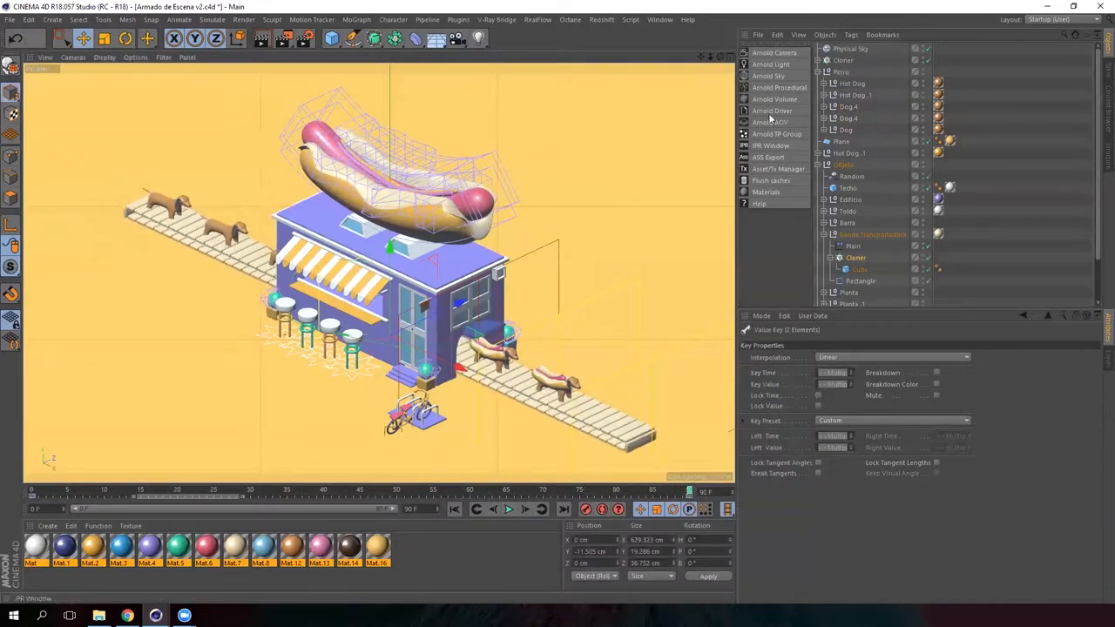
{"action": "left_click", "coordinate": [848, 118]}
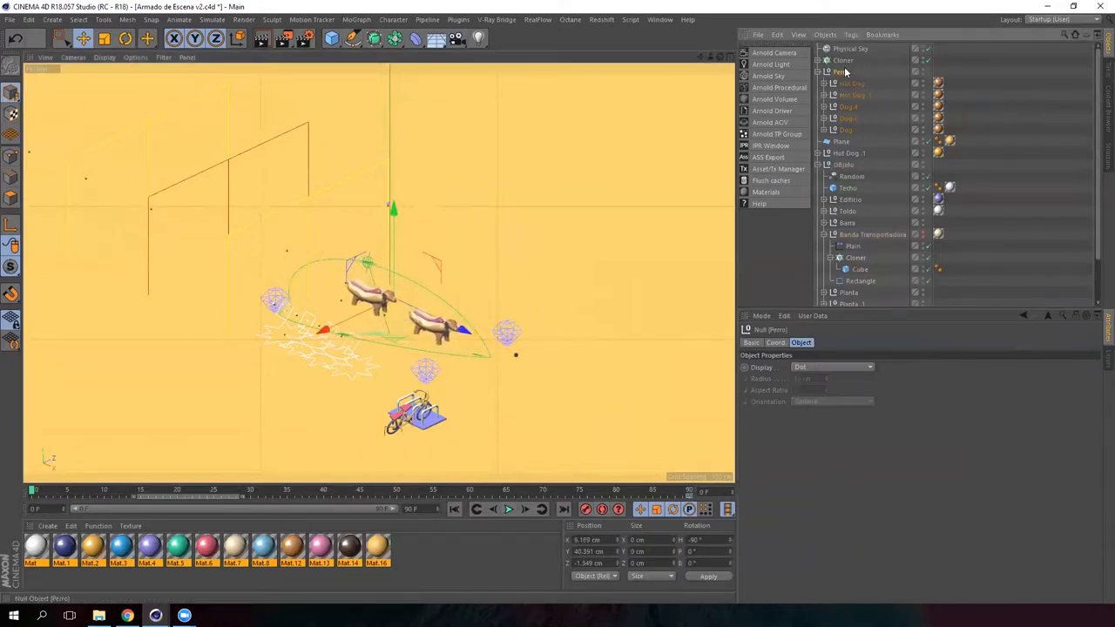
{"action": "left_click", "coordinate": [776, 342]}
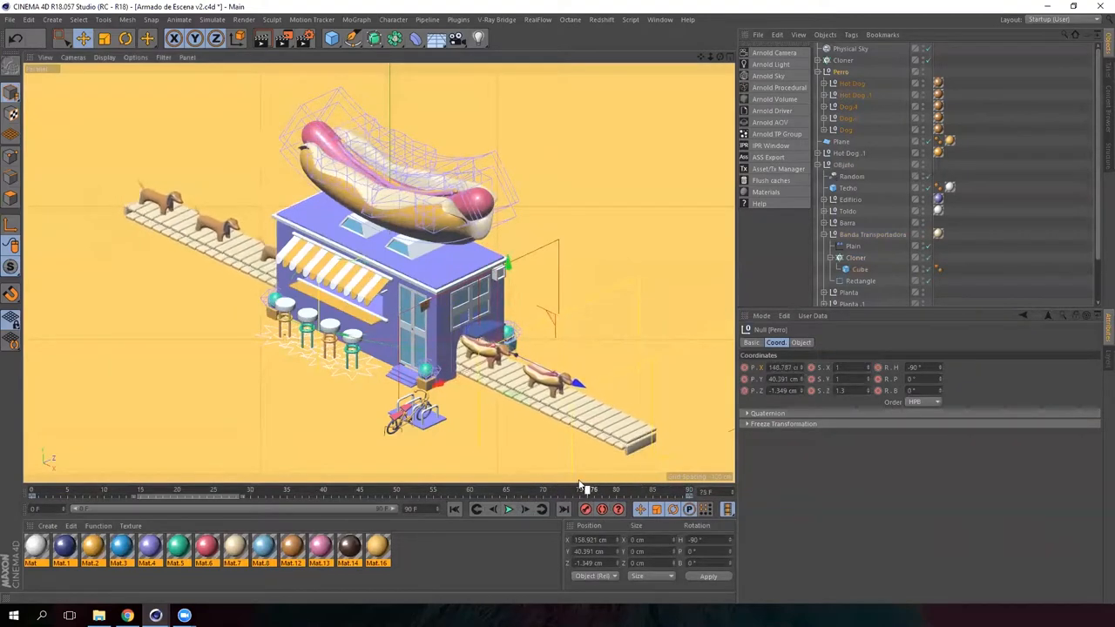
{"action": "left_click_drag", "start_coordinate": [589, 491], "coordinate": [504, 491]}
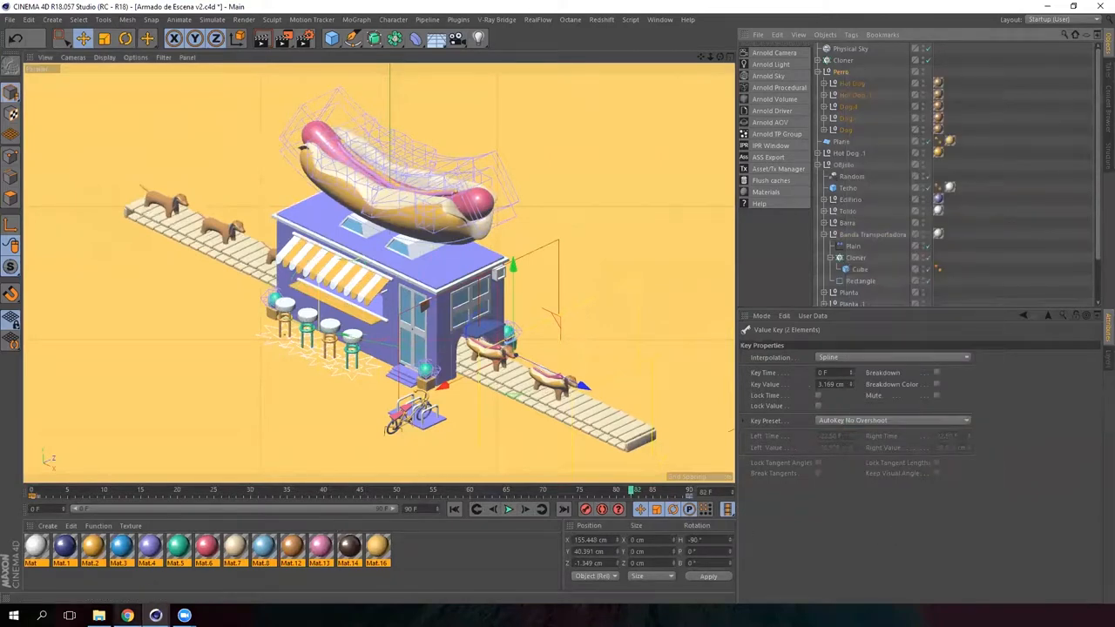
Edit the dogs' null key interpolation and tangents, then scrub to check their walk along the plank.
{"action": "left_click", "coordinate": [127, 617]}
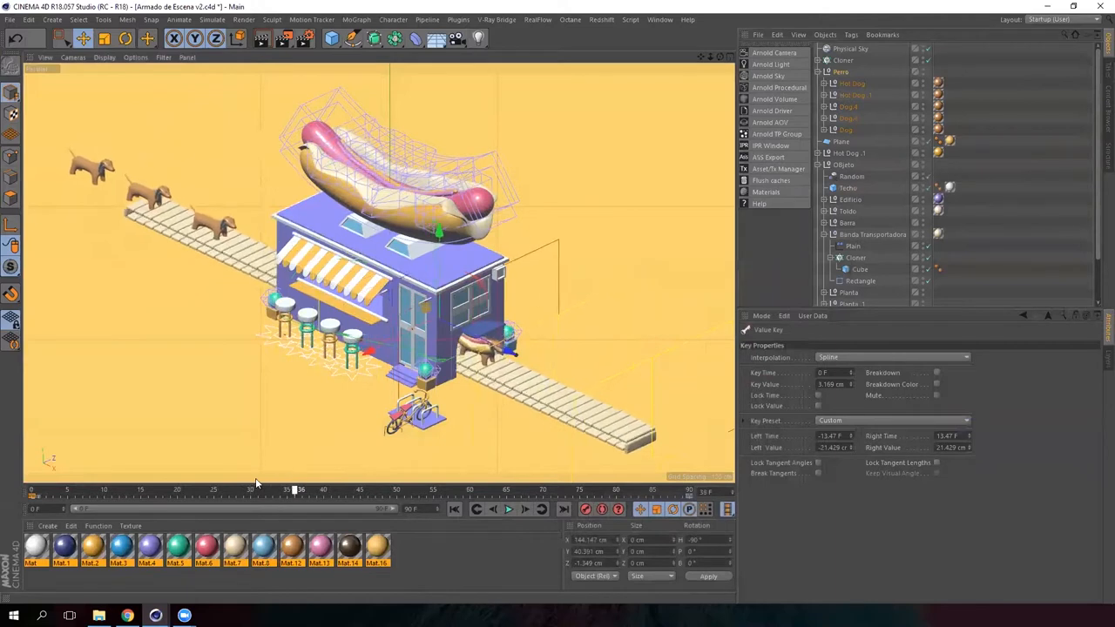
{"action": "left_click_drag", "start_coordinate": [300, 491], "coordinate": [591, 491]}
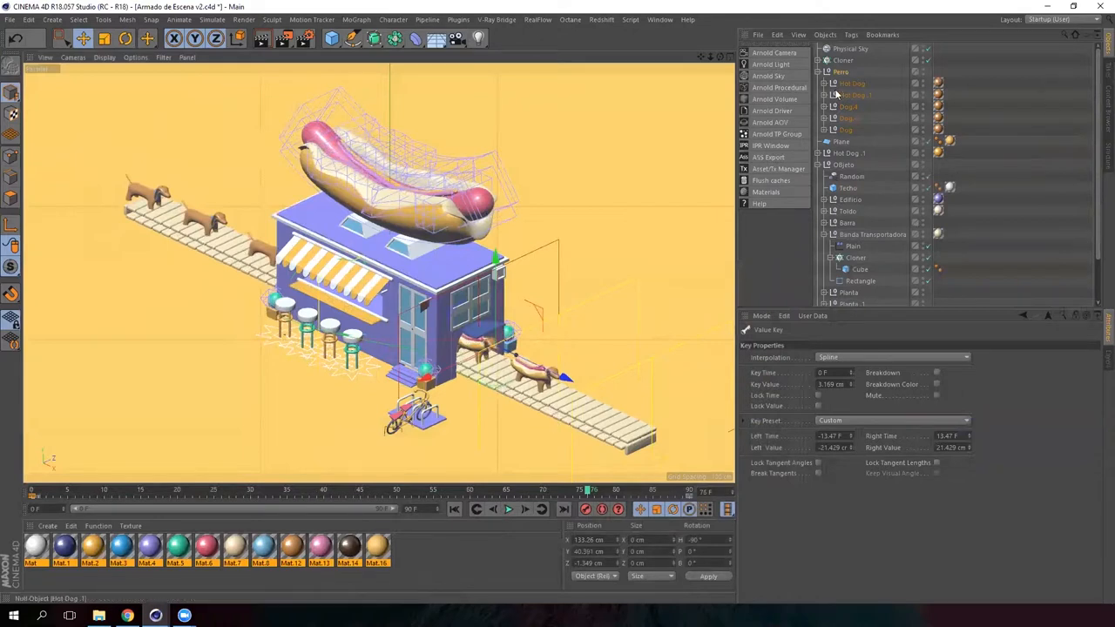
{"action": "left_click", "coordinate": [854, 94]}
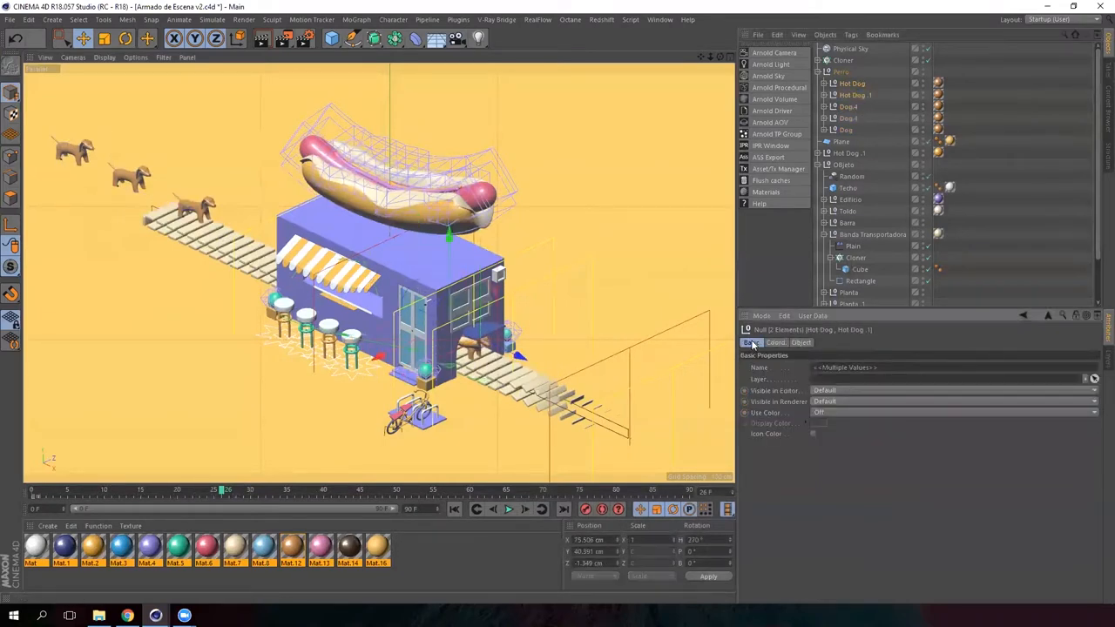
Select the Hot Dog nulls' keys and drag them to a later frame, scrubbing to verify the retiming.
{"action": "left_click", "coordinate": [955, 390]}
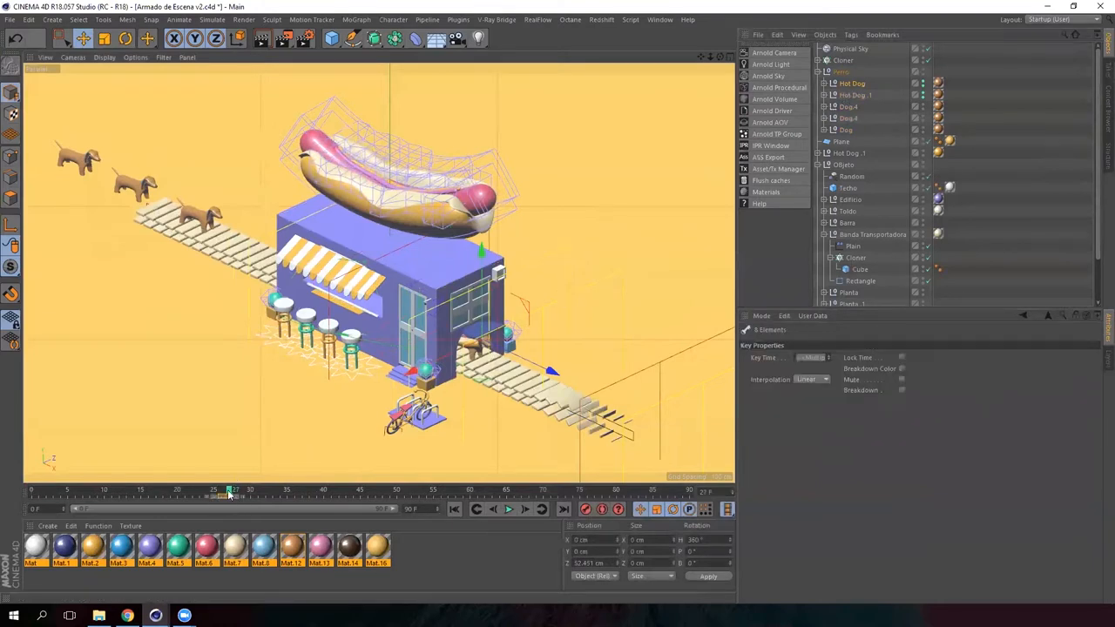
{"action": "left_click_drag", "start_coordinate": [228, 496], "coordinate": [194, 497]}
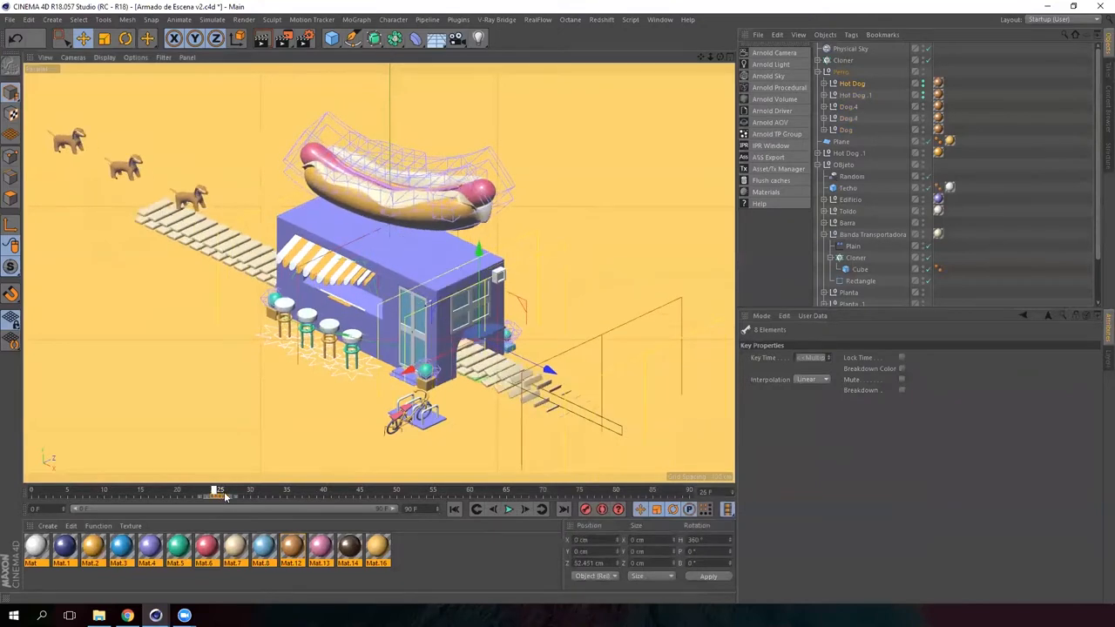
{"action": "left_click_drag", "start_coordinate": [218, 494], "coordinate": [251, 495]}
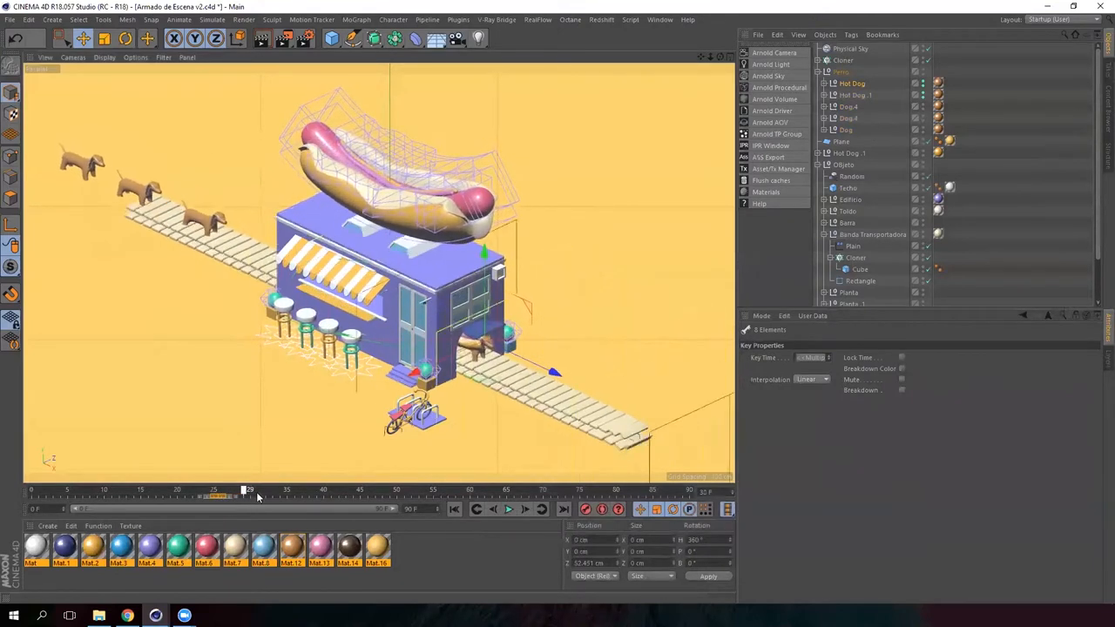
{"action": "left_click_drag", "start_coordinate": [251, 492], "coordinate": [504, 491]}
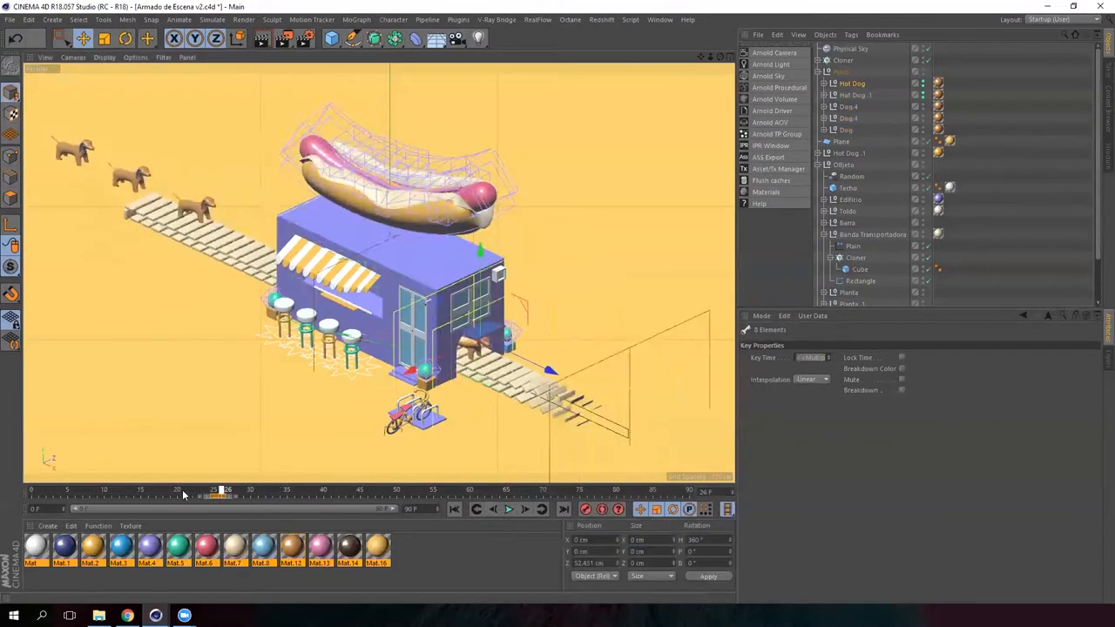
{"action": "left_click_drag", "start_coordinate": [223, 490], "coordinate": [300, 490]}
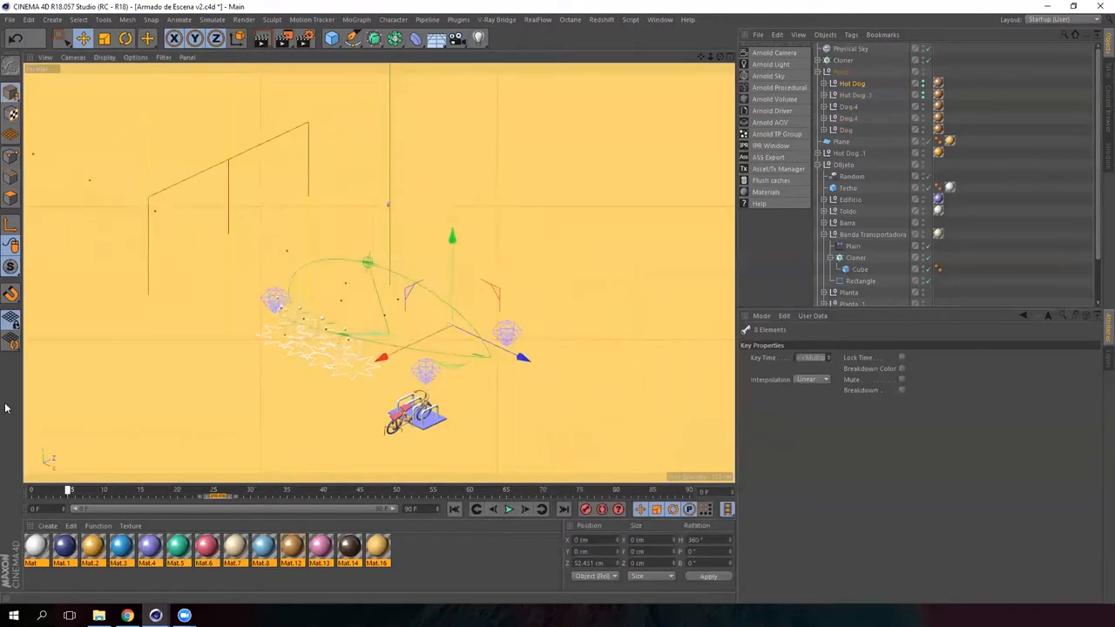
Rewind and play the stand assembly from frame 0, stepping and pausing along the way.
{"action": "left_click", "coordinate": [509, 509]}
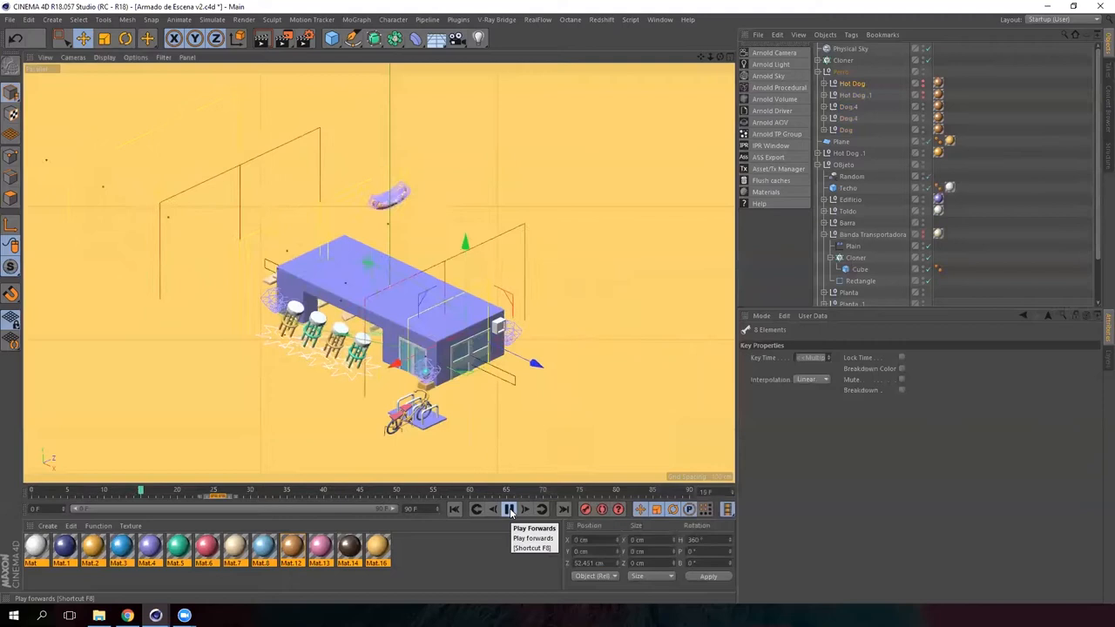
{"action": "left_click", "coordinate": [509, 509]}
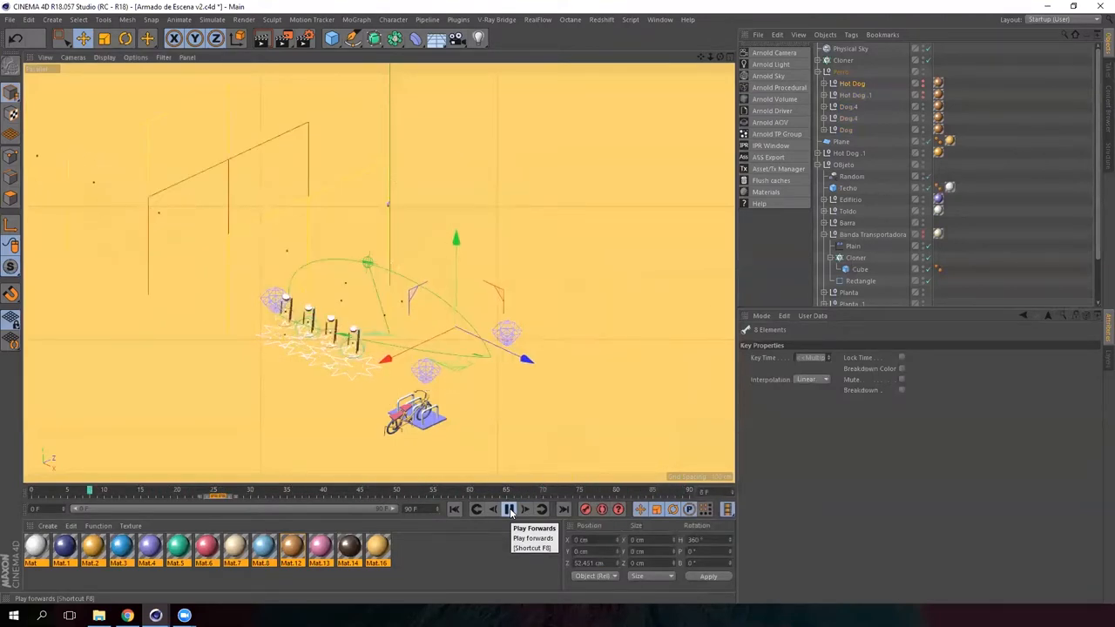
{"action": "left_click", "coordinate": [508, 509]}
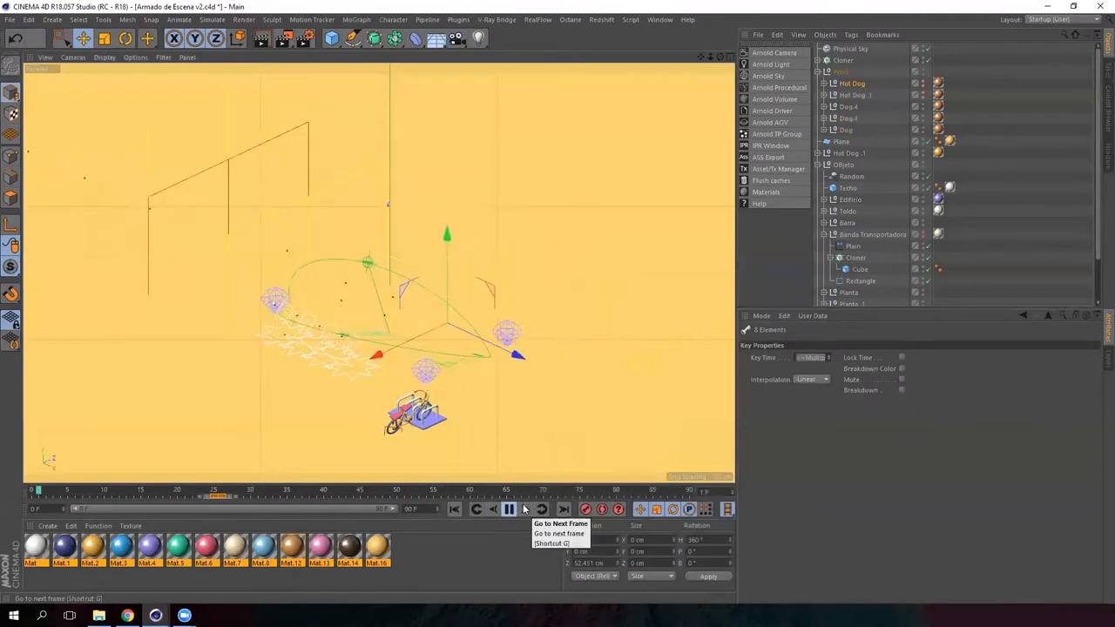
{"action": "left_click", "coordinate": [509, 509]}
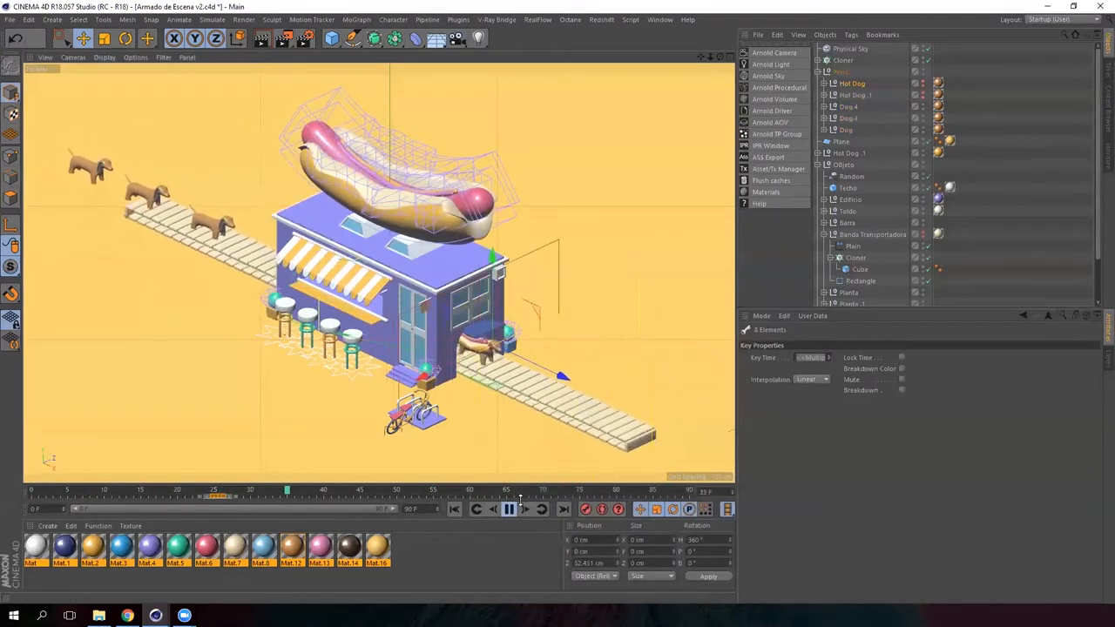
{"action": "left_click", "coordinate": [509, 509]}
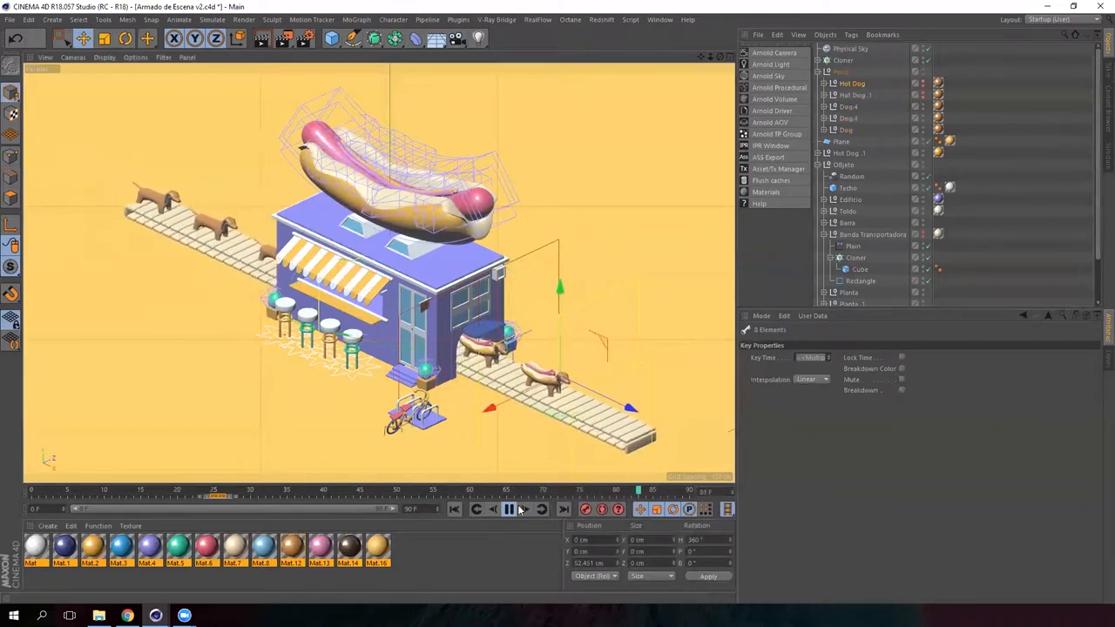
{"action": "left_click", "coordinate": [509, 509]}
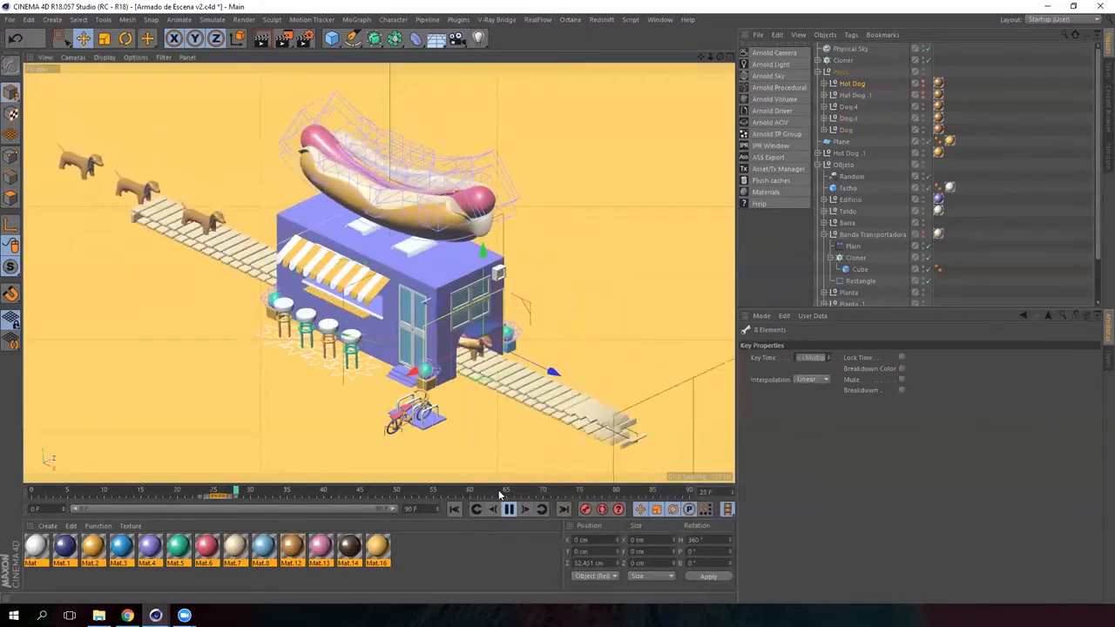
{"action": "left_click", "coordinate": [509, 508]}
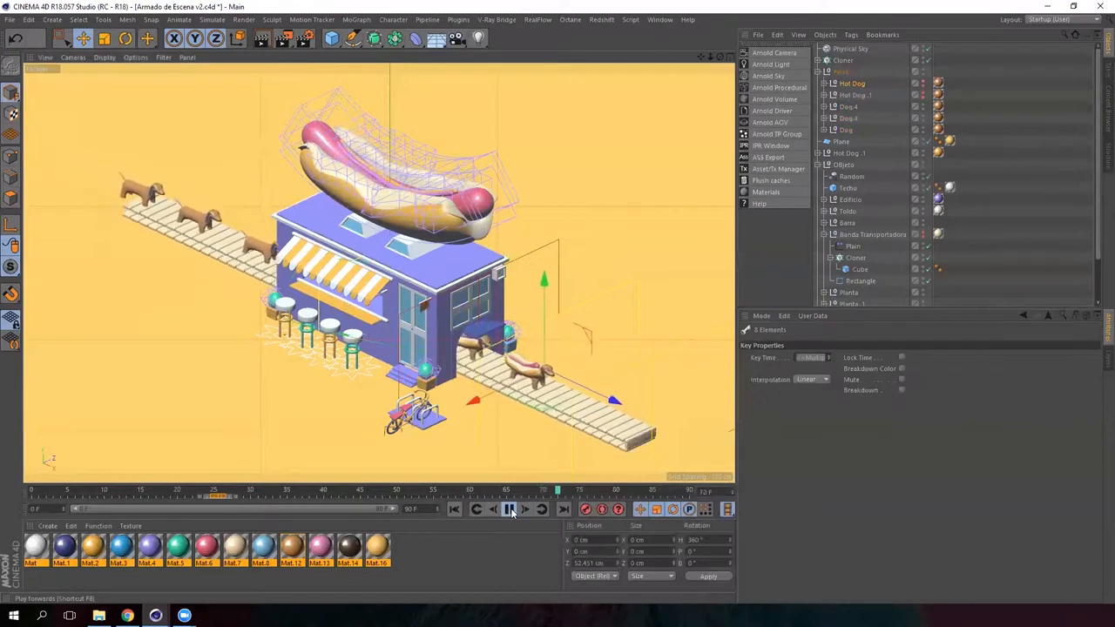
Collapse the Object Manager to the top-level Bici and Guarda Bici groups and select Bici.
{"action": "left_click", "coordinate": [509, 509]}
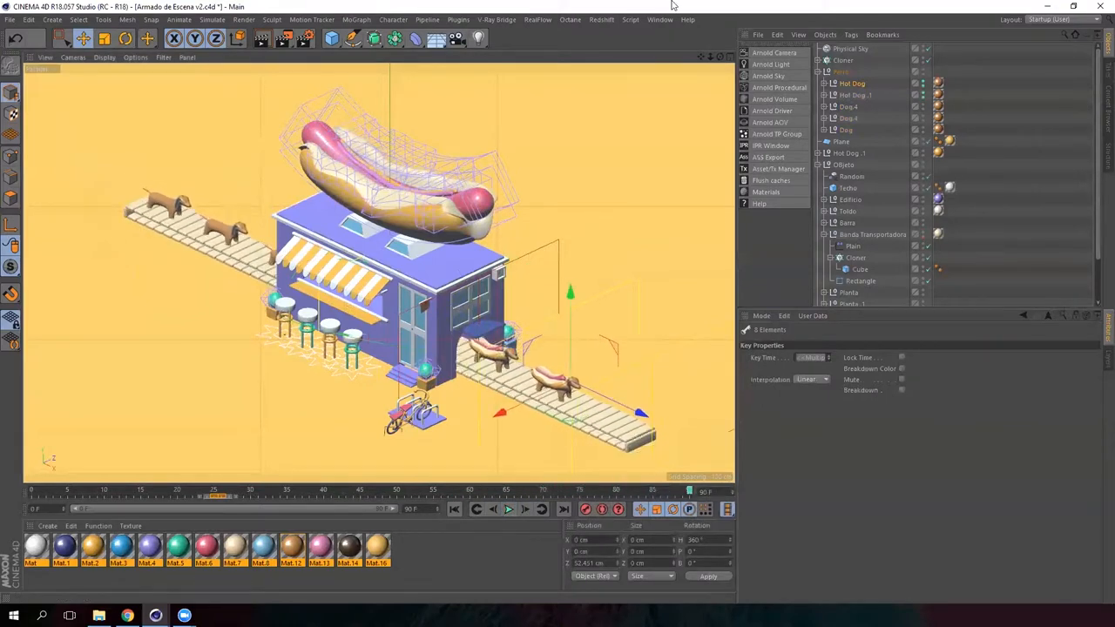
{"action": "left_click", "coordinate": [356, 19]}
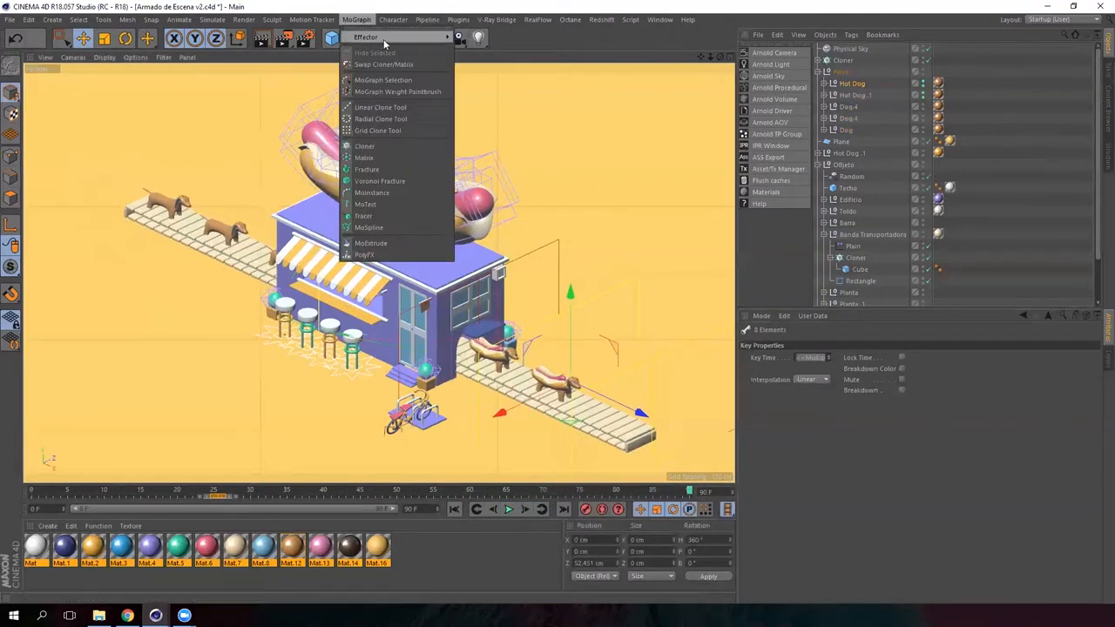
{"action": "mouse_move", "coordinate": [366, 146]}
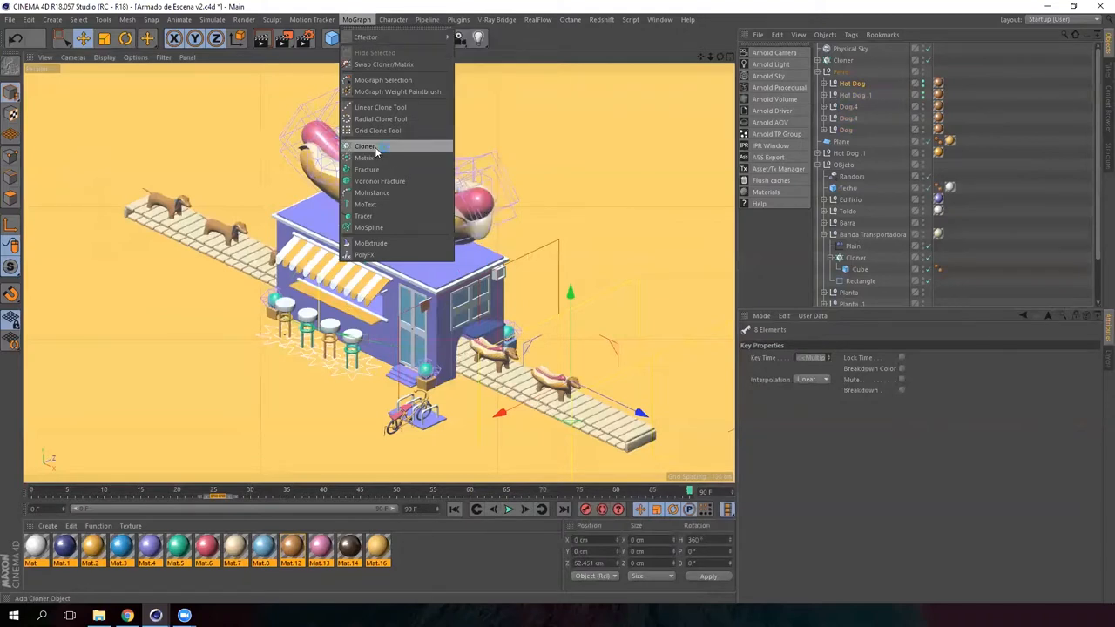
{"action": "left_click", "coordinate": [364, 146]}
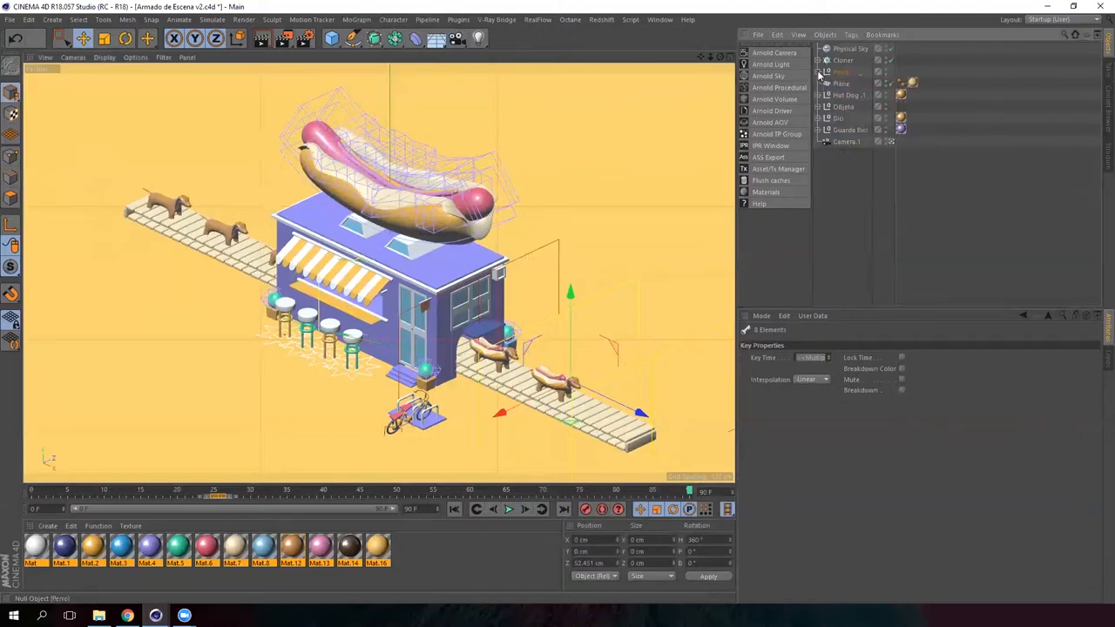
{"action": "left_click", "coordinate": [838, 129]}
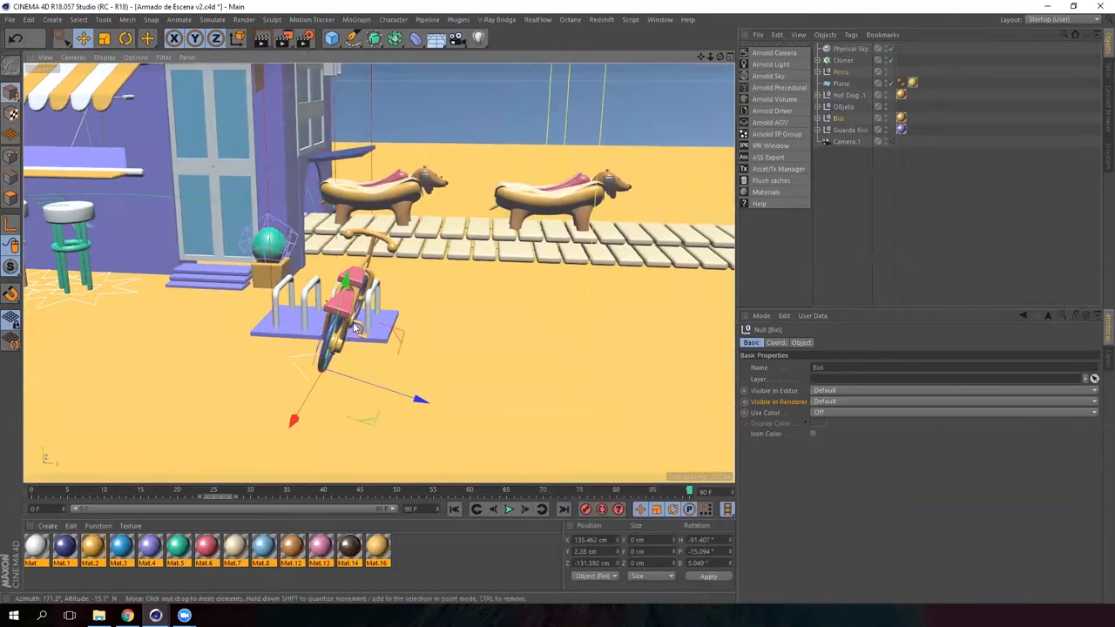
Keyframe the Bici null sliding from its offset start position into the bike rack.
{"action": "left_click_drag", "start_coordinate": [357, 328], "coordinate": [386, 360]}
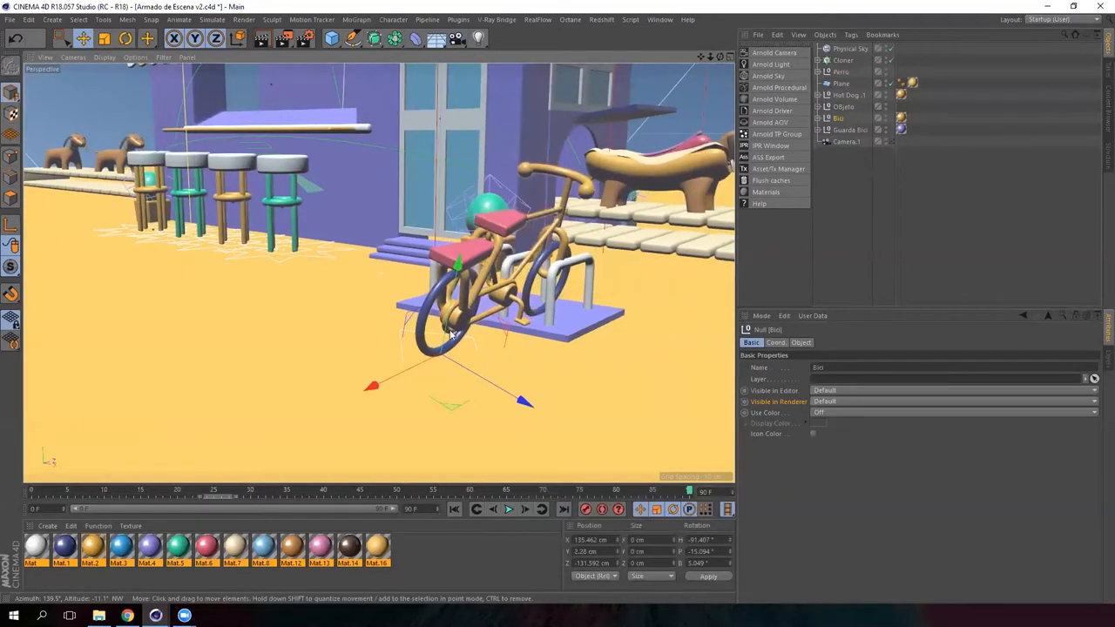
{"action": "left_click_drag", "start_coordinate": [453, 334], "coordinate": [313, 456]}
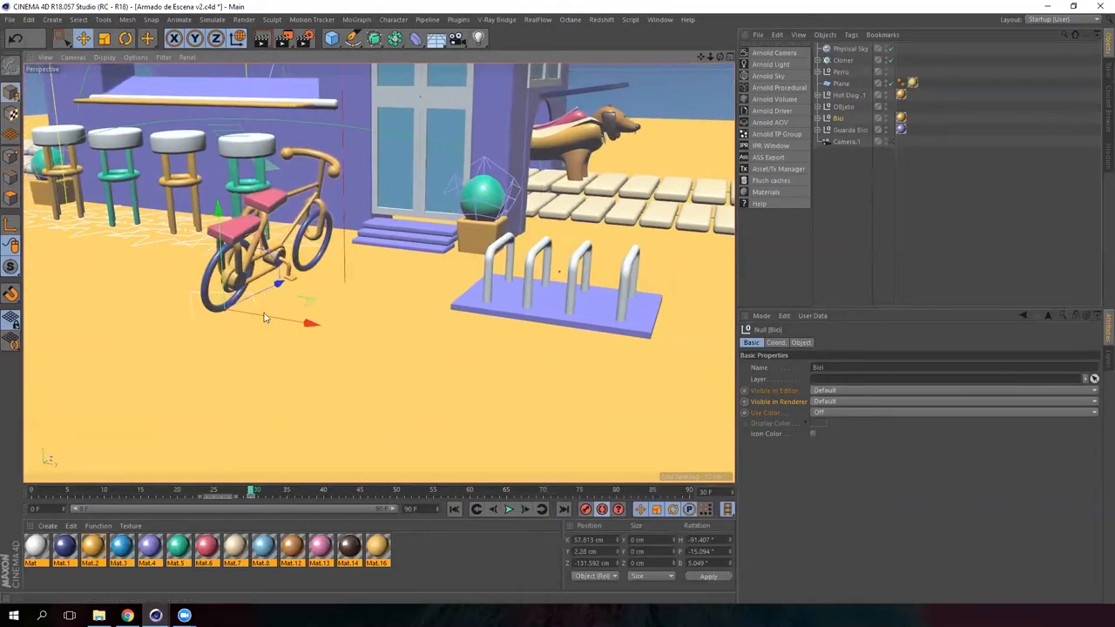
{"action": "left_click_drag", "start_coordinate": [314, 322], "coordinate": [659, 382]}
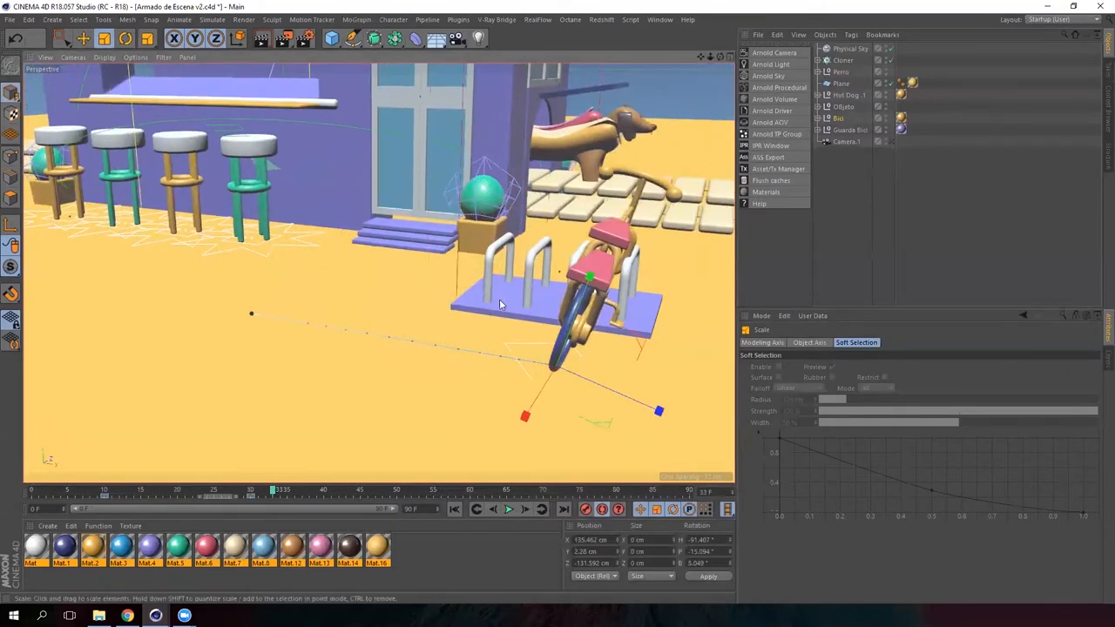
{"action": "left_click_drag", "start_coordinate": [502, 305], "coordinate": [537, 291]}
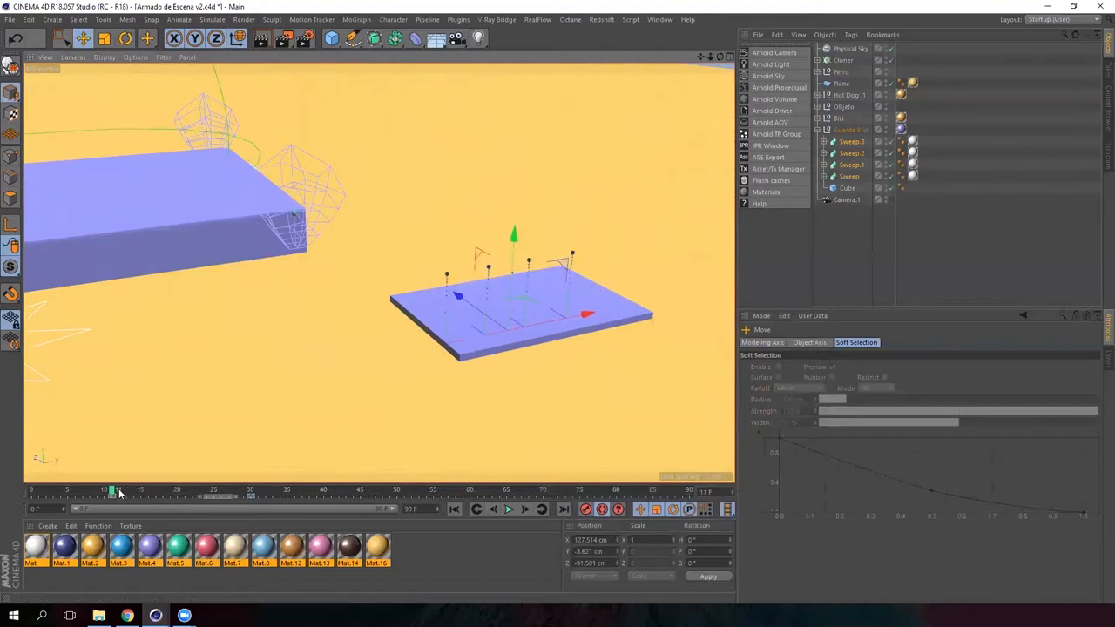
Keyframe the Guarda Bici Sweep tubes lowered into the base and risen at a later frame.
{"action": "left_click_drag", "start_coordinate": [113, 491], "coordinate": [234, 492]}
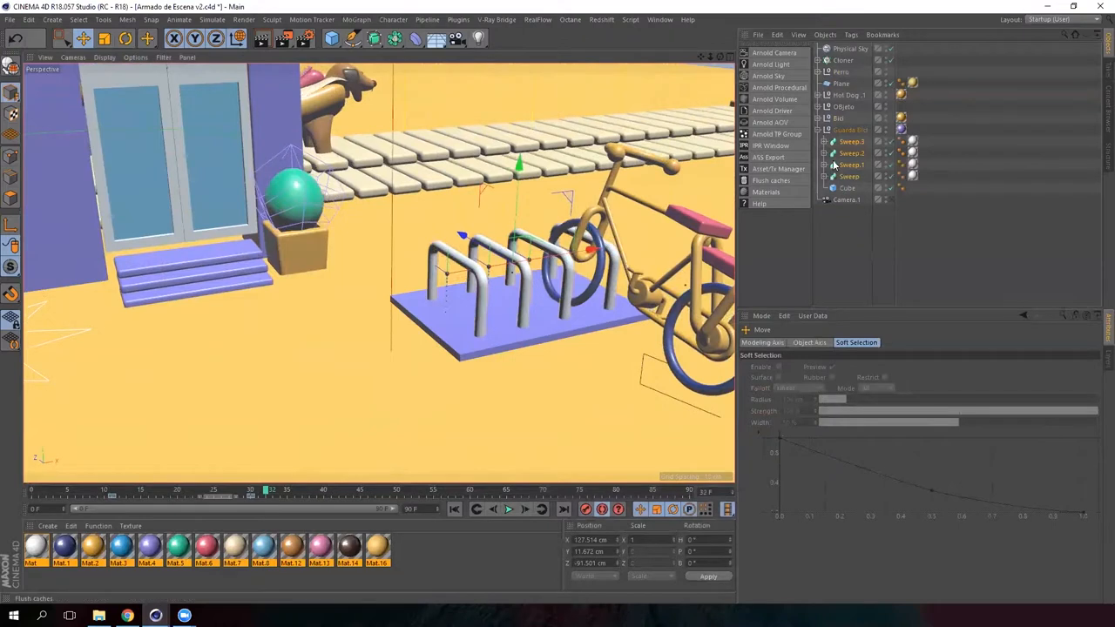
{"action": "left_click", "coordinate": [852, 141]}
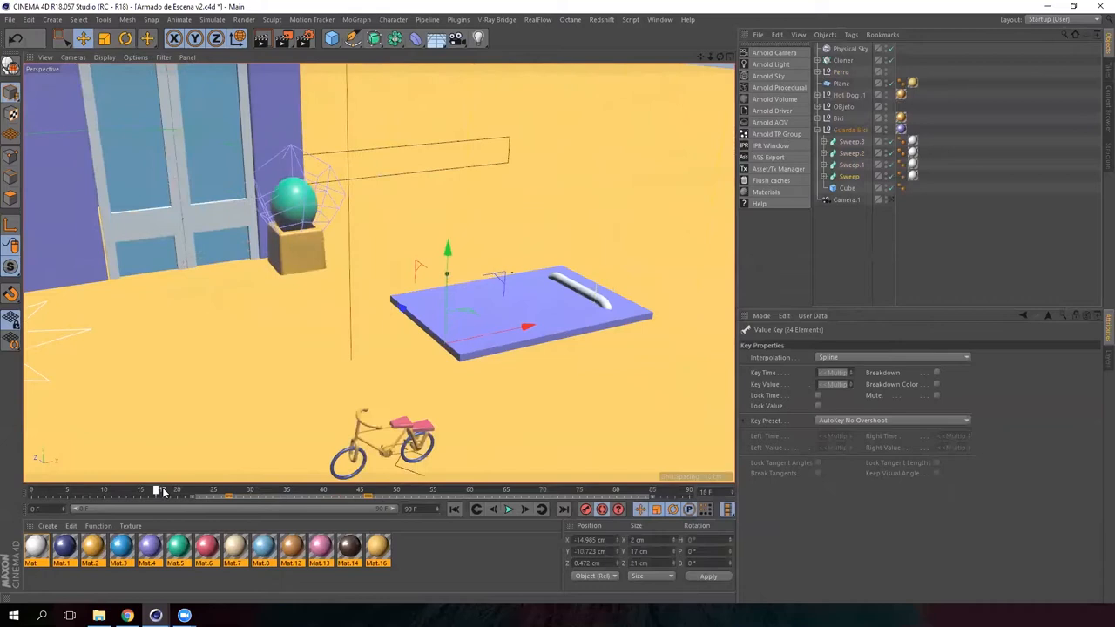
{"action": "left_click_drag", "start_coordinate": [155, 489], "coordinate": [315, 490]}
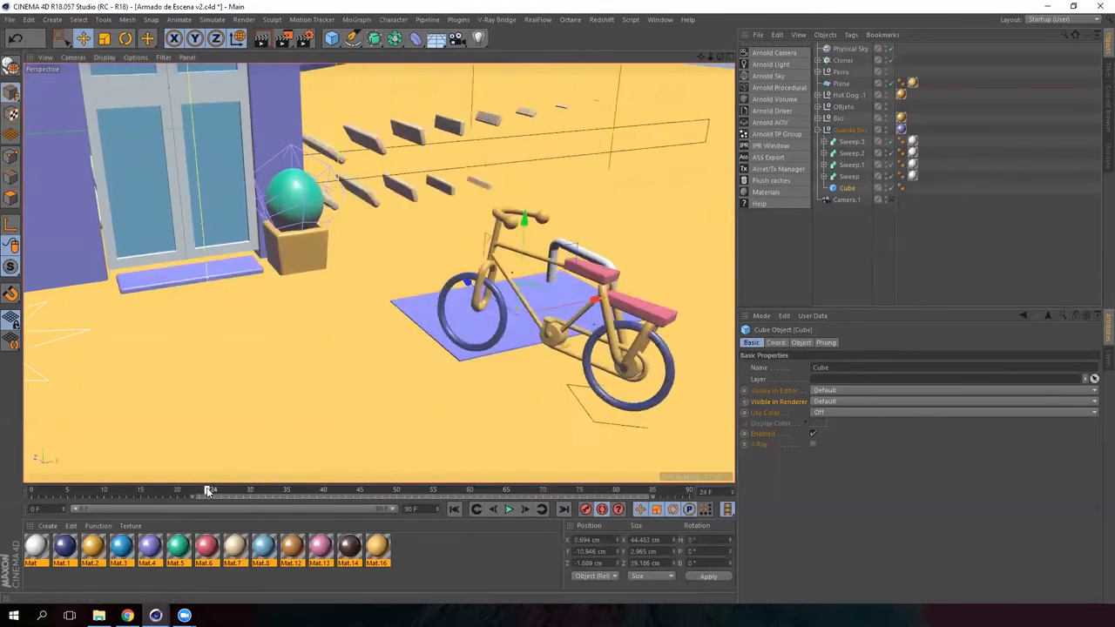
Record position keys for the Cube base so it rises under the bicycle, then return to the start.
{"action": "left_click_drag", "start_coordinate": [209, 491], "coordinate": [446, 492]}
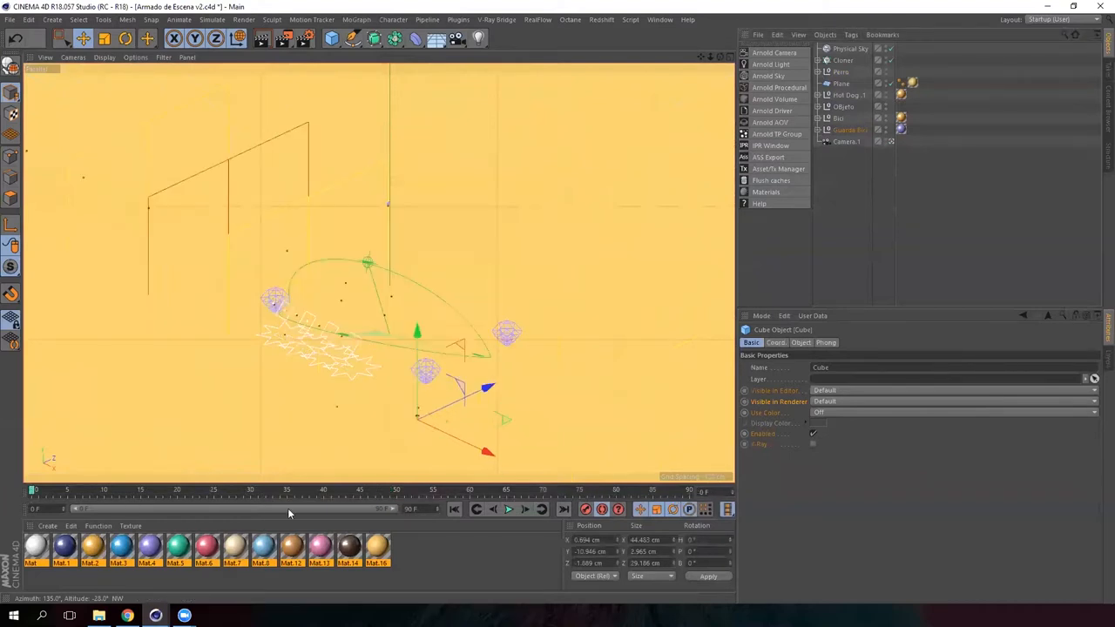
Play the full animation from the start to review the stand, bicycle and rack assembling.
{"action": "left_click", "coordinate": [509, 508]}
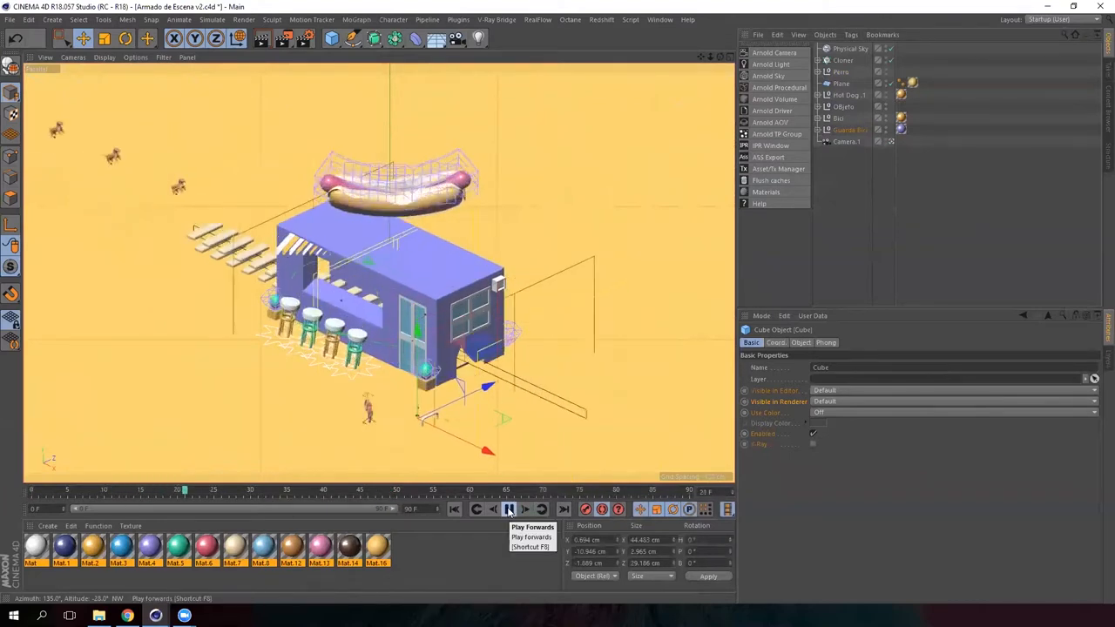
{"action": "left_click", "coordinate": [508, 509]}
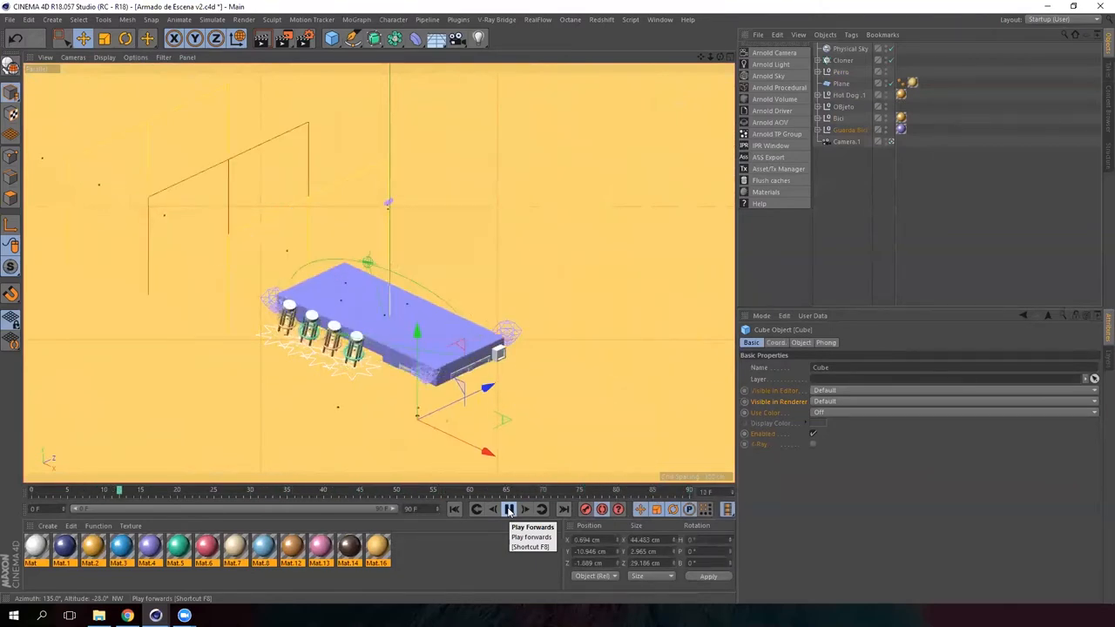
{"action": "left_click", "coordinate": [509, 509]}
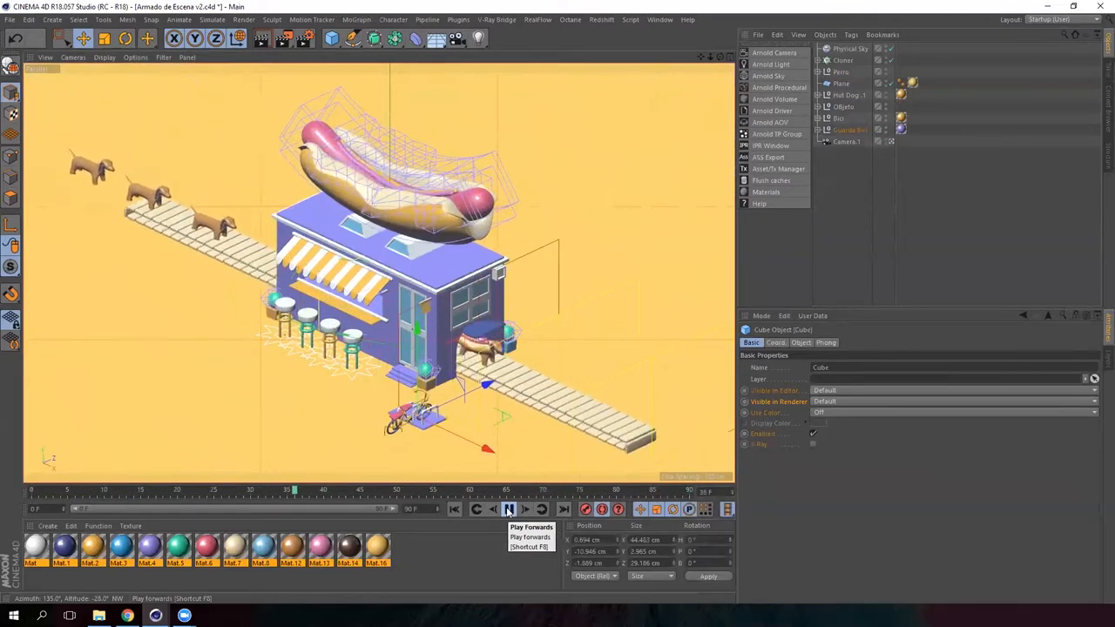
{"action": "left_click", "coordinate": [508, 509]}
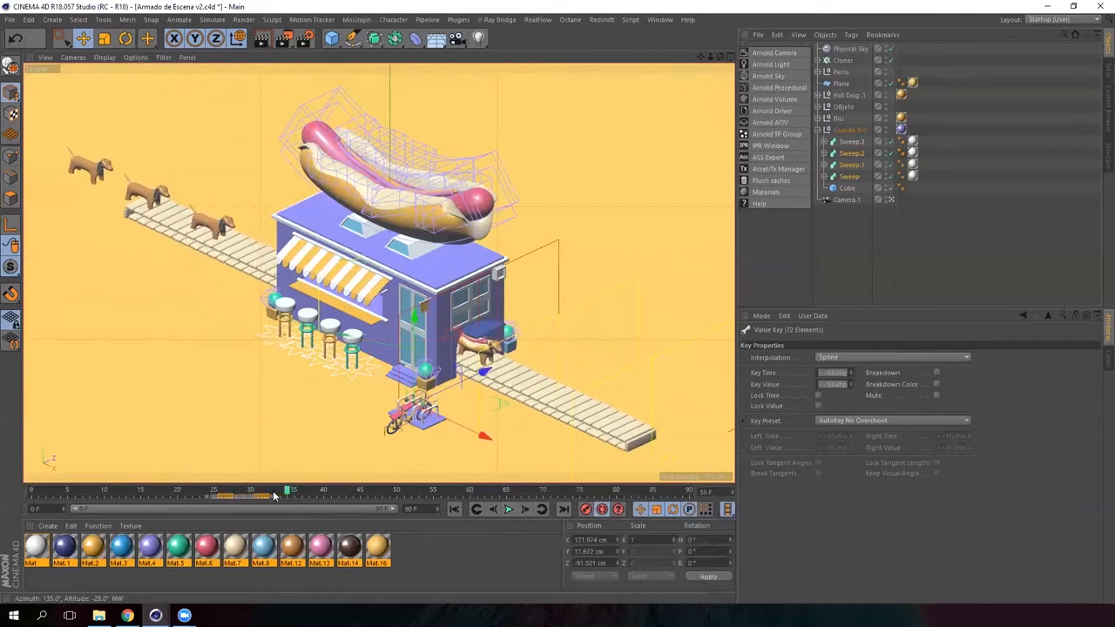
Drag the rack's keyframes to a new frame range so it rises at a different moment.
{"action": "left_click_drag", "start_coordinate": [292, 494], "coordinate": [282, 494]}
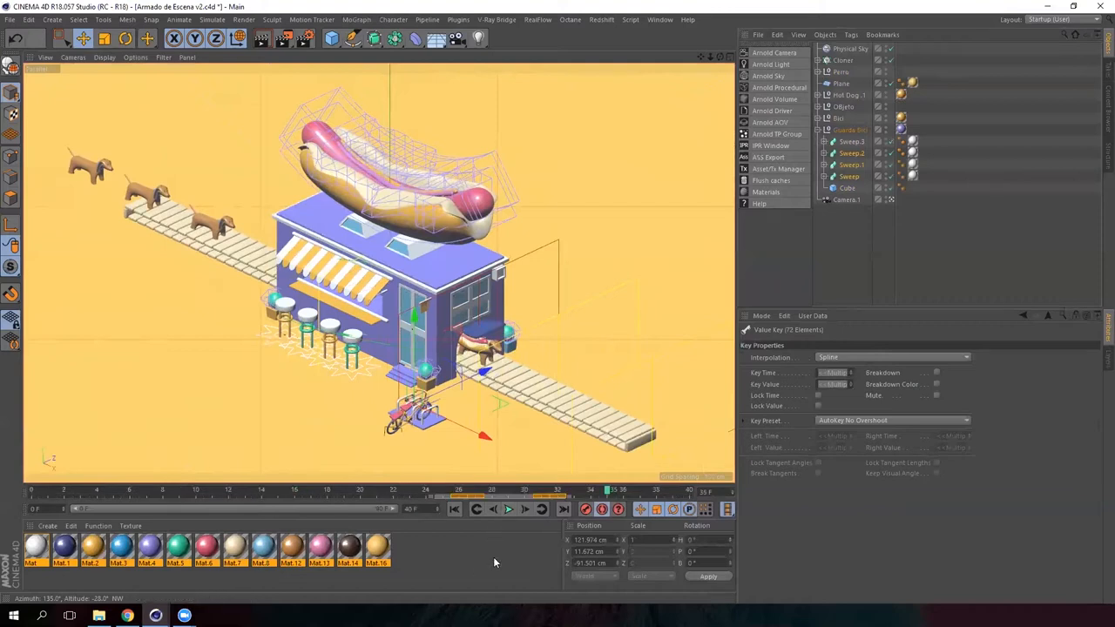
{"action": "left_click", "coordinate": [509, 509]}
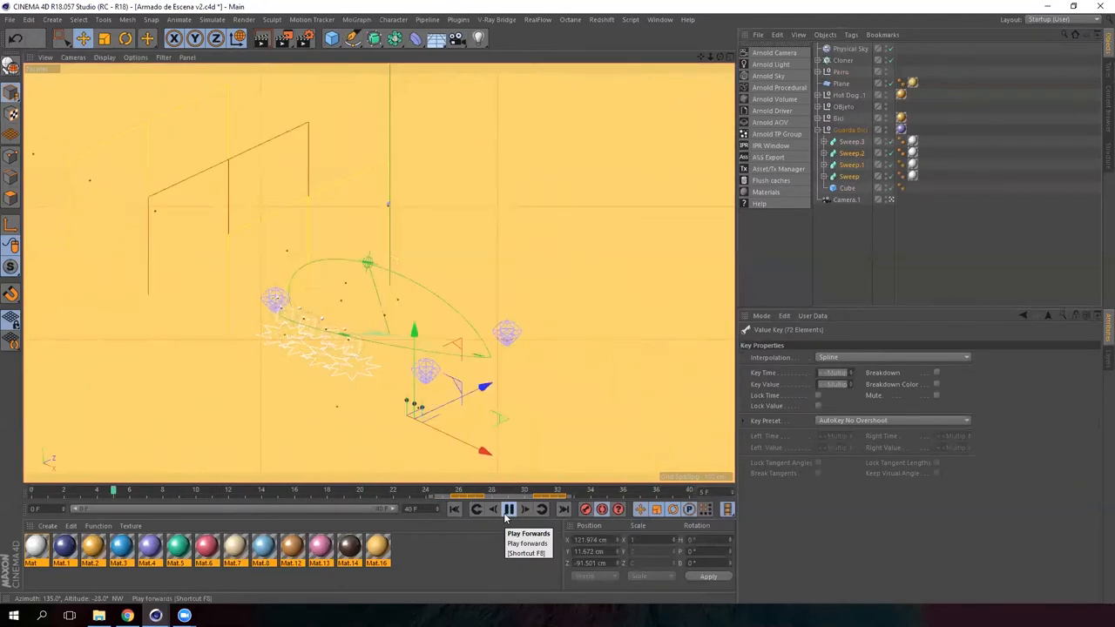
Replay the animation to confirm the retimed bicycle and rack motion ends fully assembled.
{"action": "left_click", "coordinate": [527, 509]}
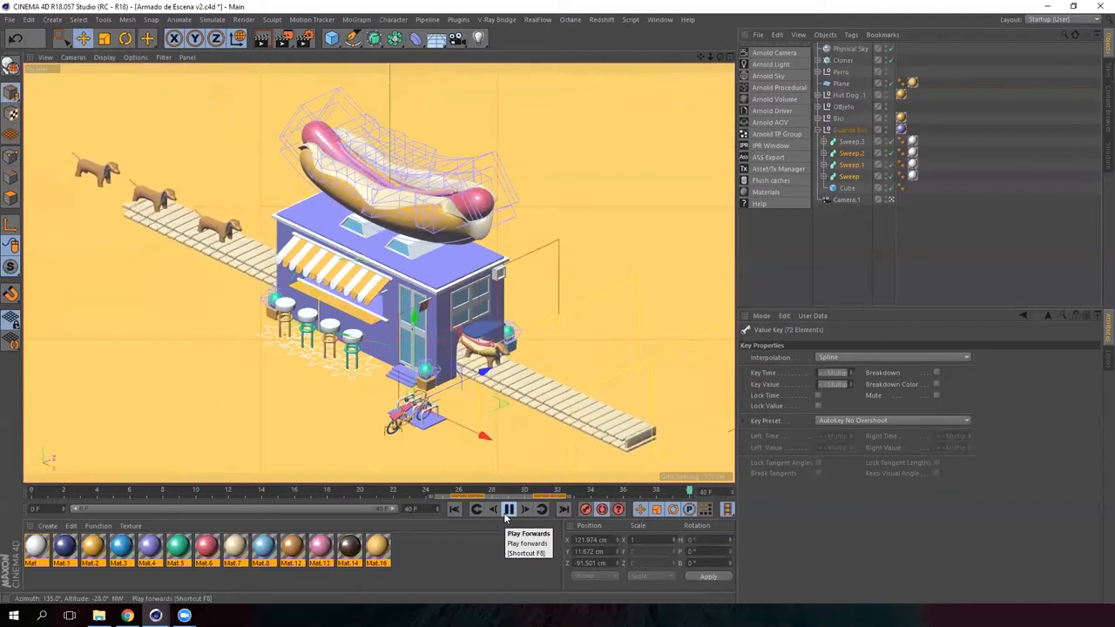
{"action": "left_click", "coordinate": [508, 509]}
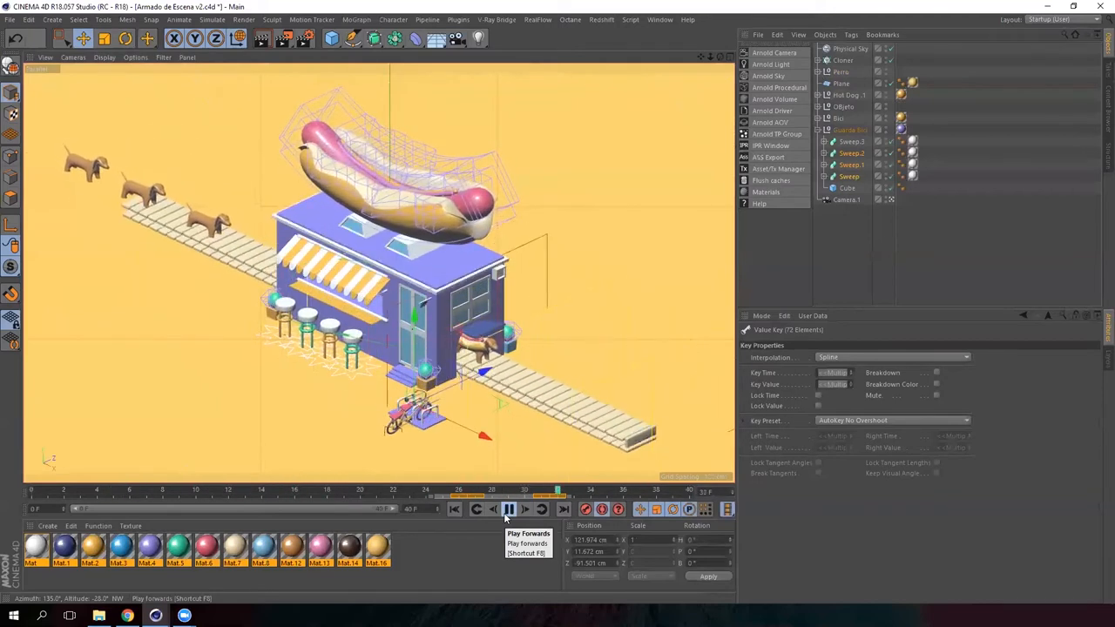
{"action": "left_click", "coordinate": [509, 509]}
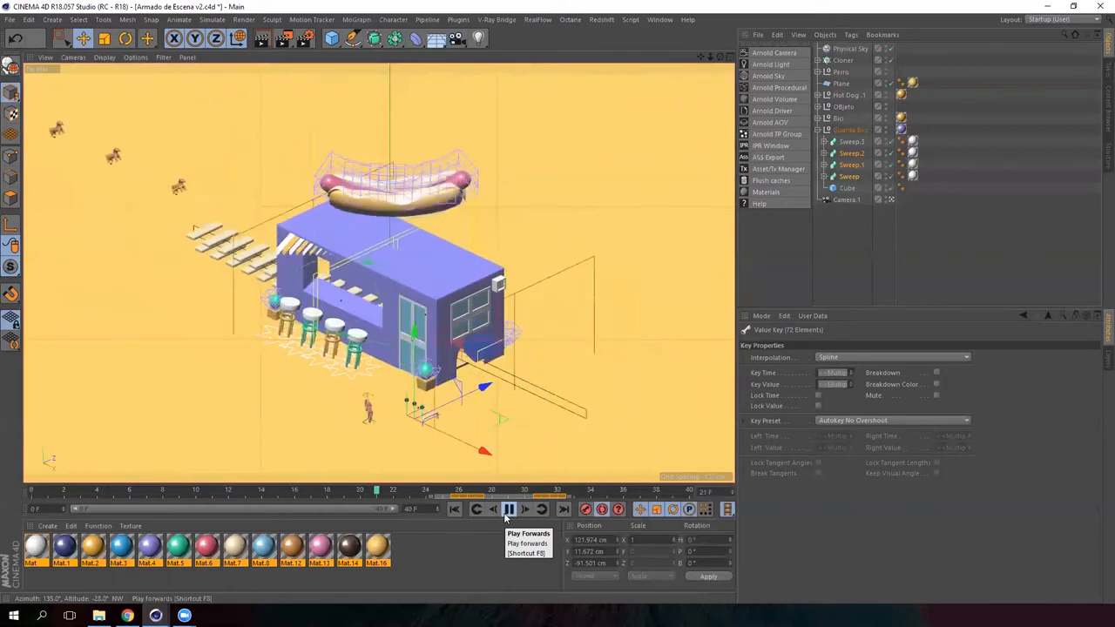
{"action": "left_click", "coordinate": [509, 509]}
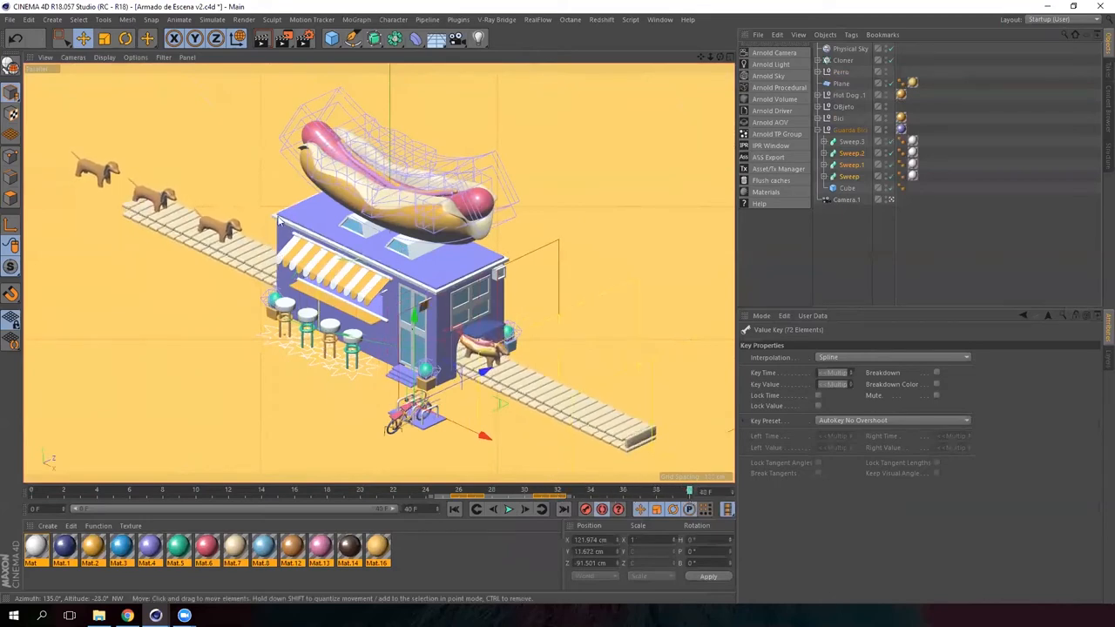
{"action": "mouse_move", "coordinate": [446, 146]}
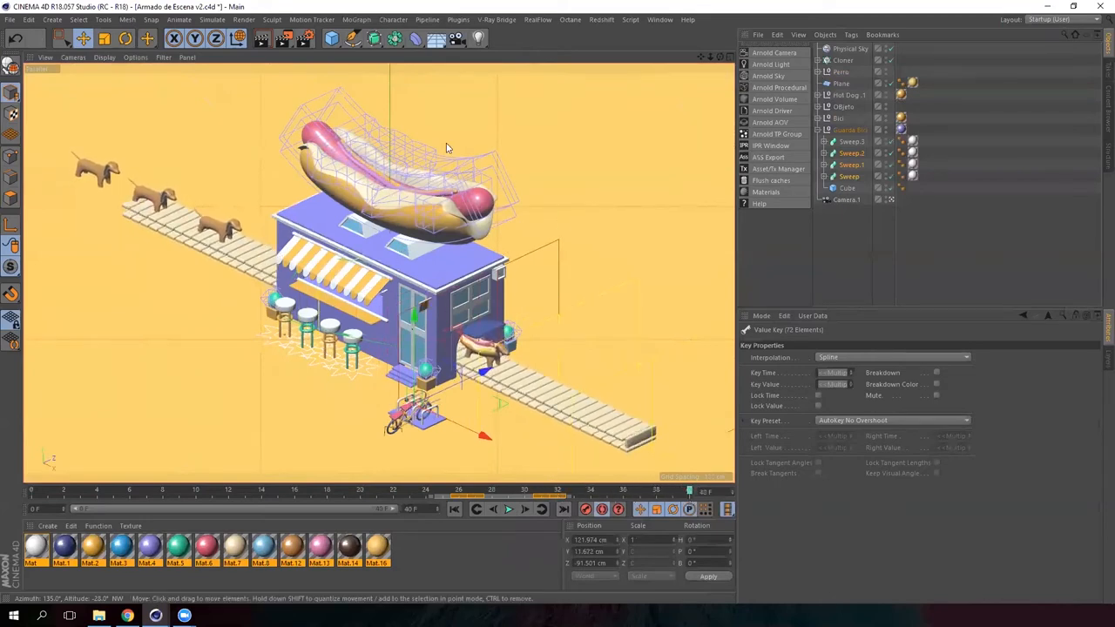
{"action": "mouse_move", "coordinate": [443, 138]}
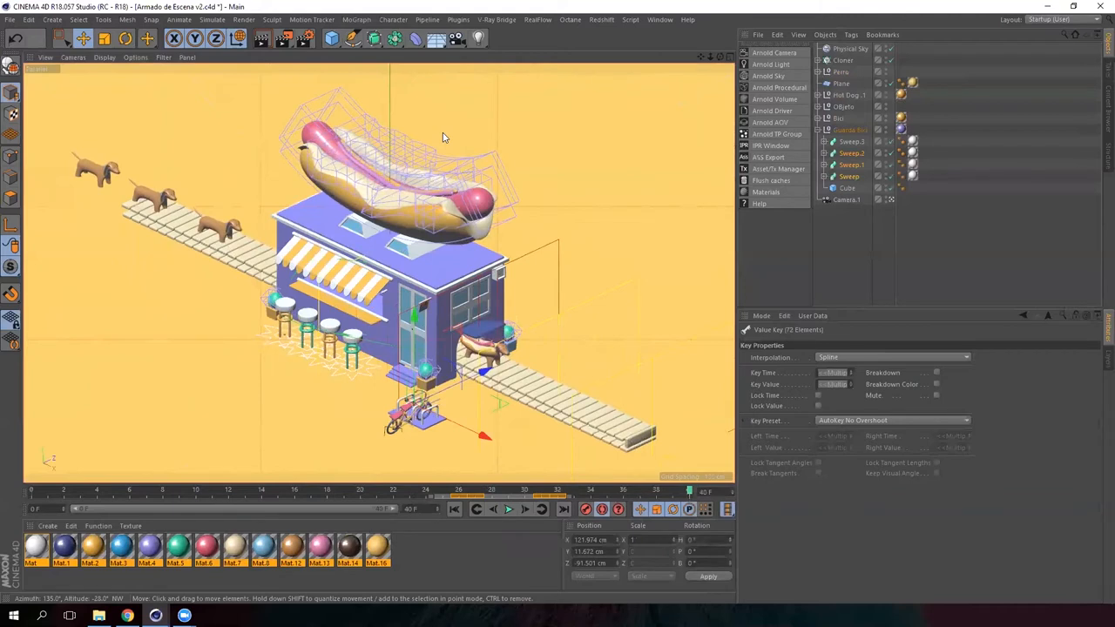